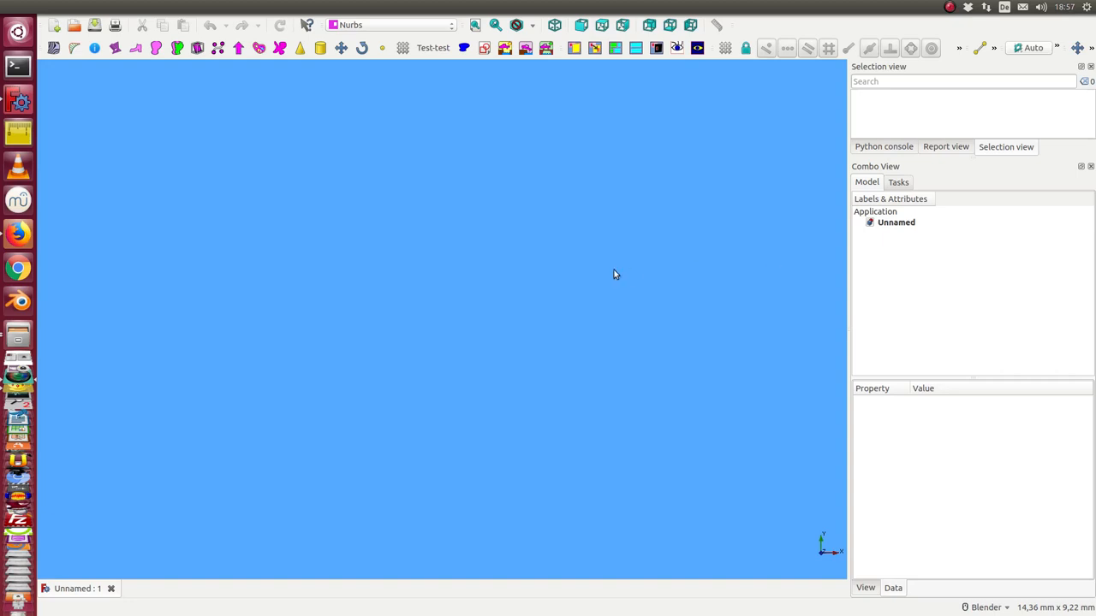
mouse_move(649, 275)
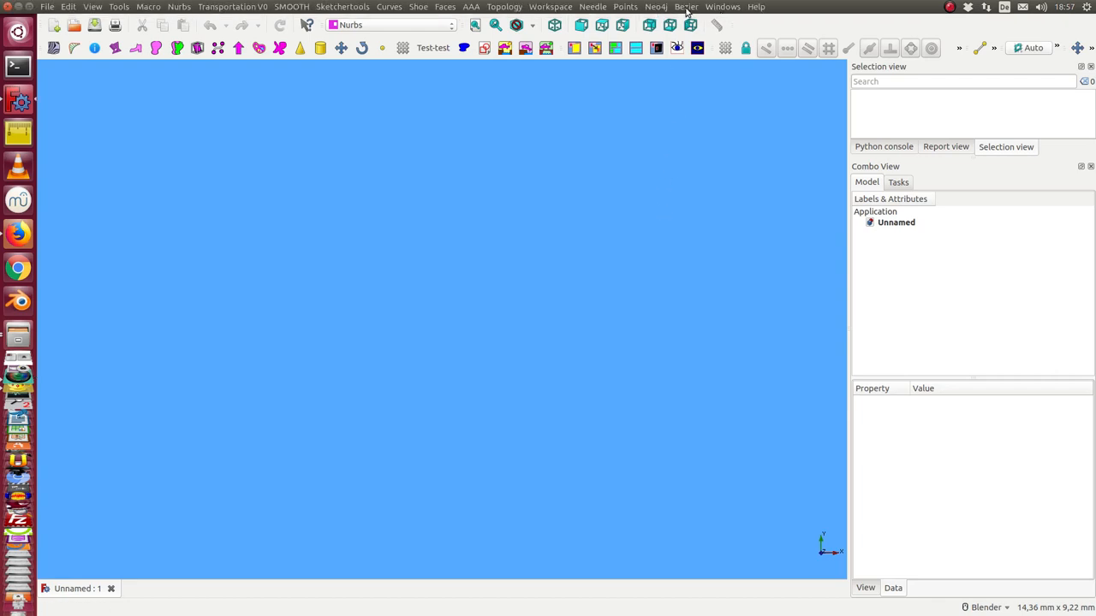
- Show the Bezier menu's list of surface creation commands
click(685, 7)
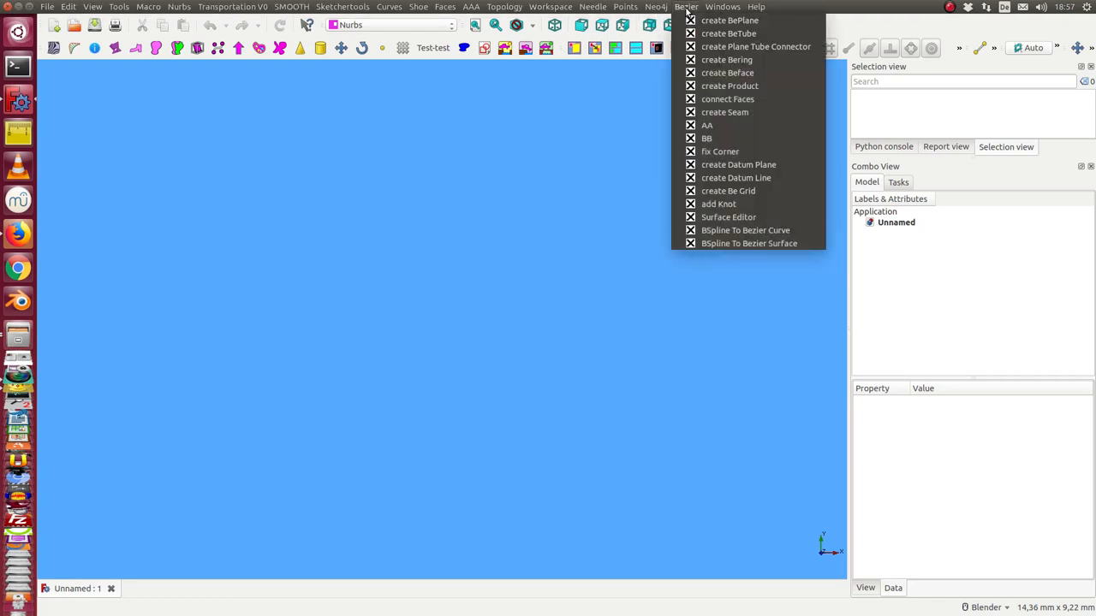
- Create a BePlane and set its noise property to 1.000 so it ripples
click(730, 21)
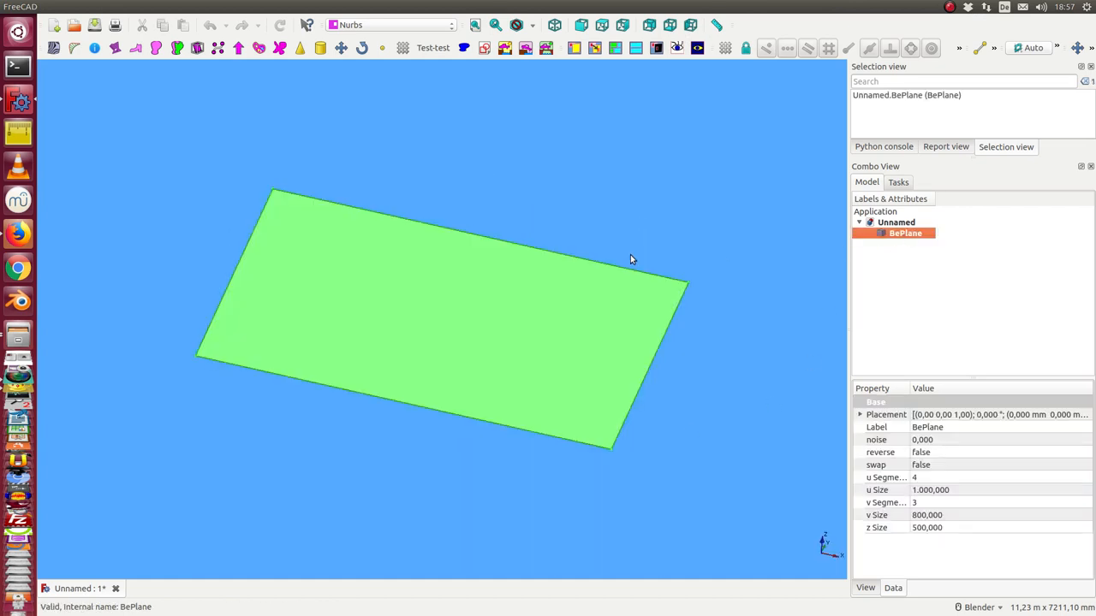
mouse_move(942, 452)
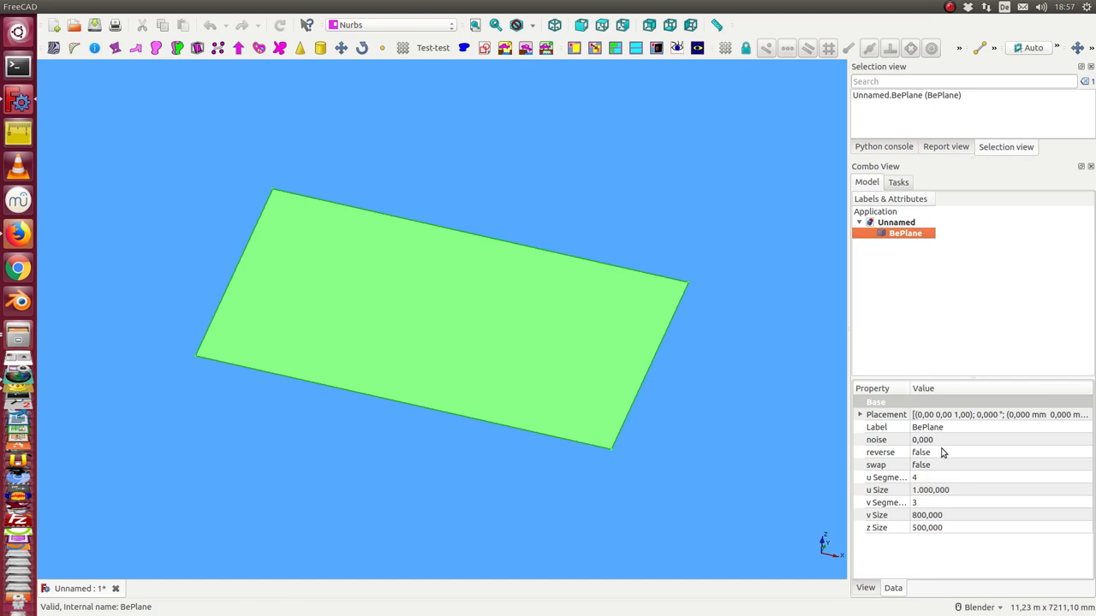
mouse_move(934, 480)
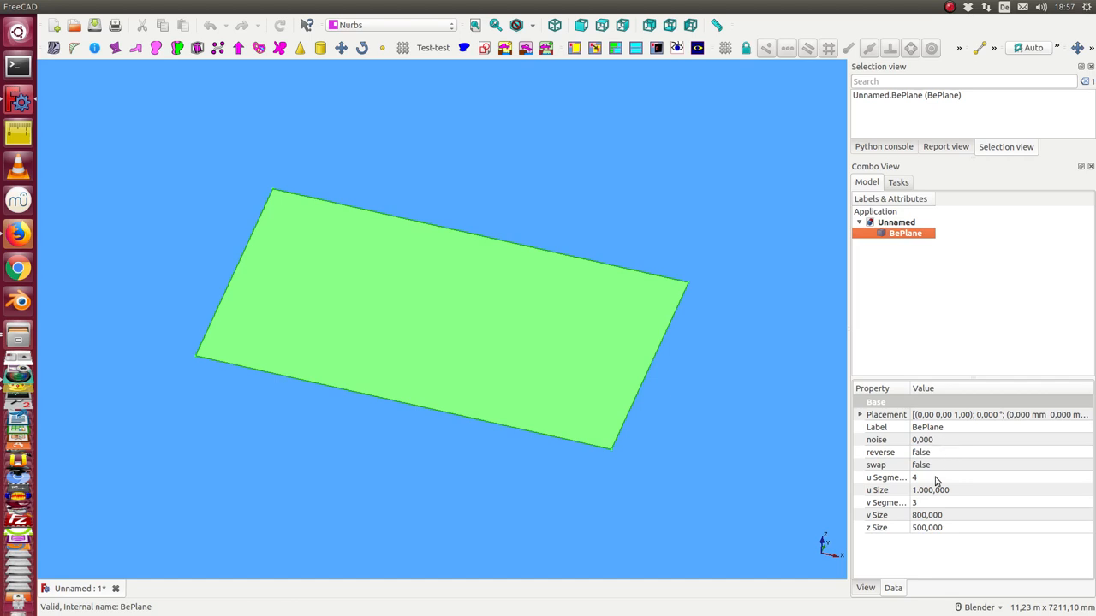
double_click(921, 438)
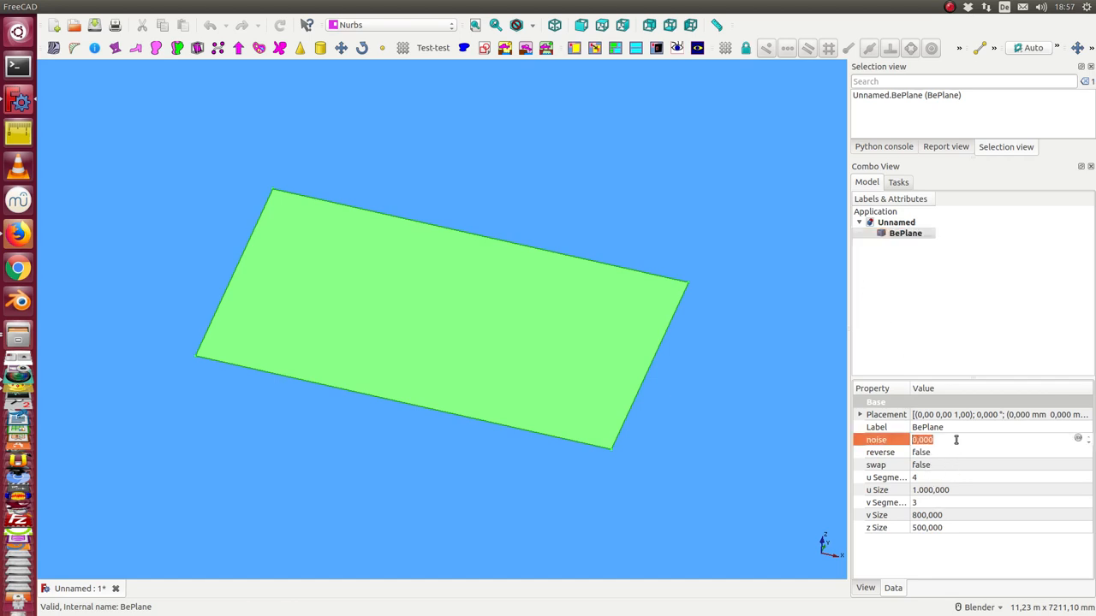
text(1.000)
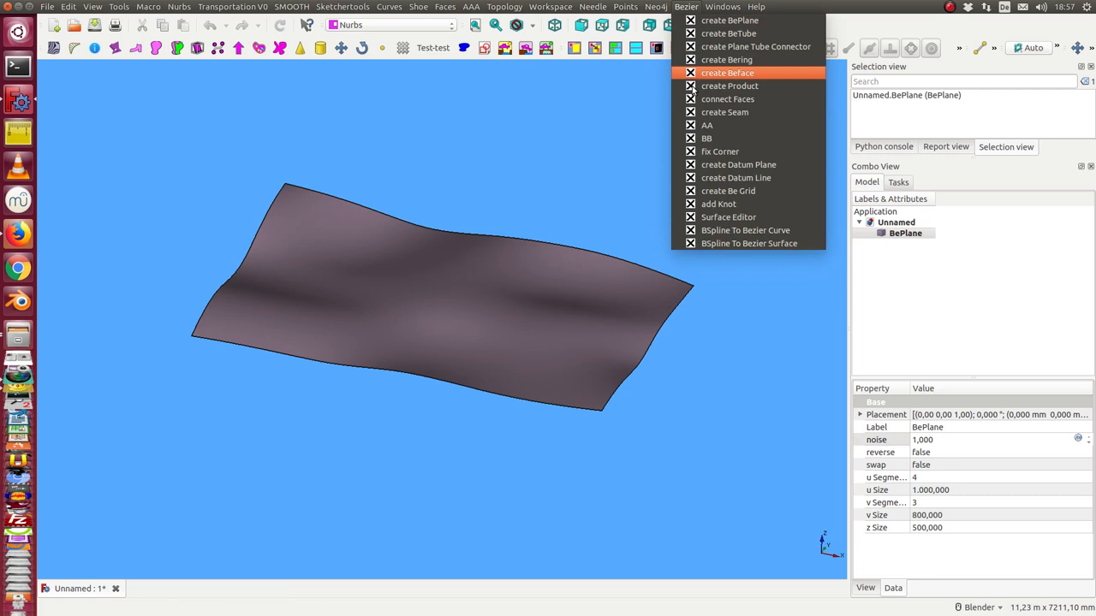
mouse_move(719, 150)
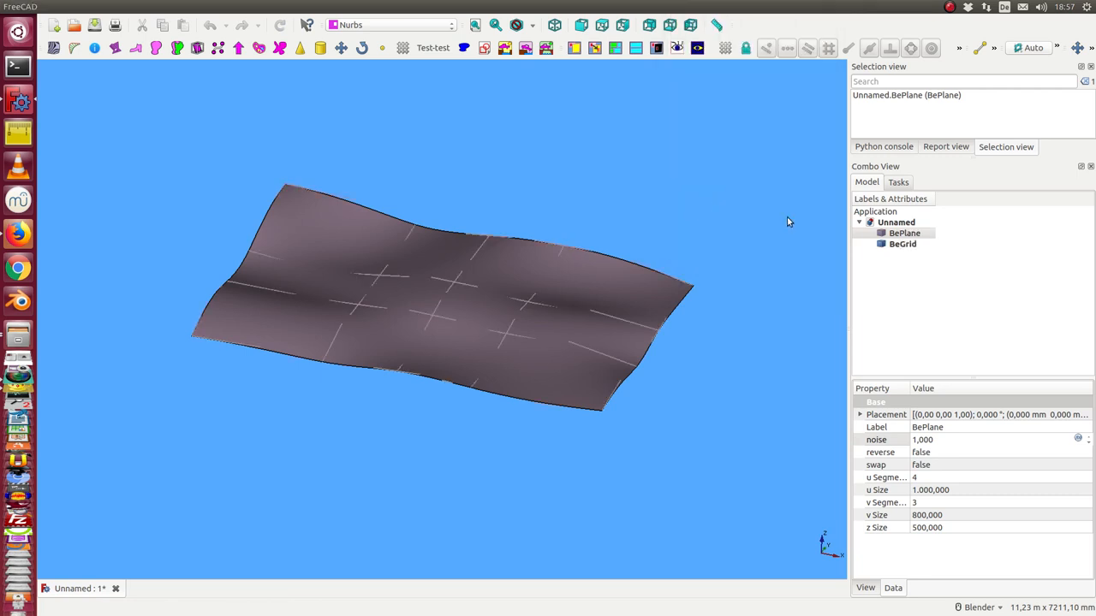
- Set the BePlane's u Segments to 9, try noise 5, then return noise to 1.000
click(904, 233)
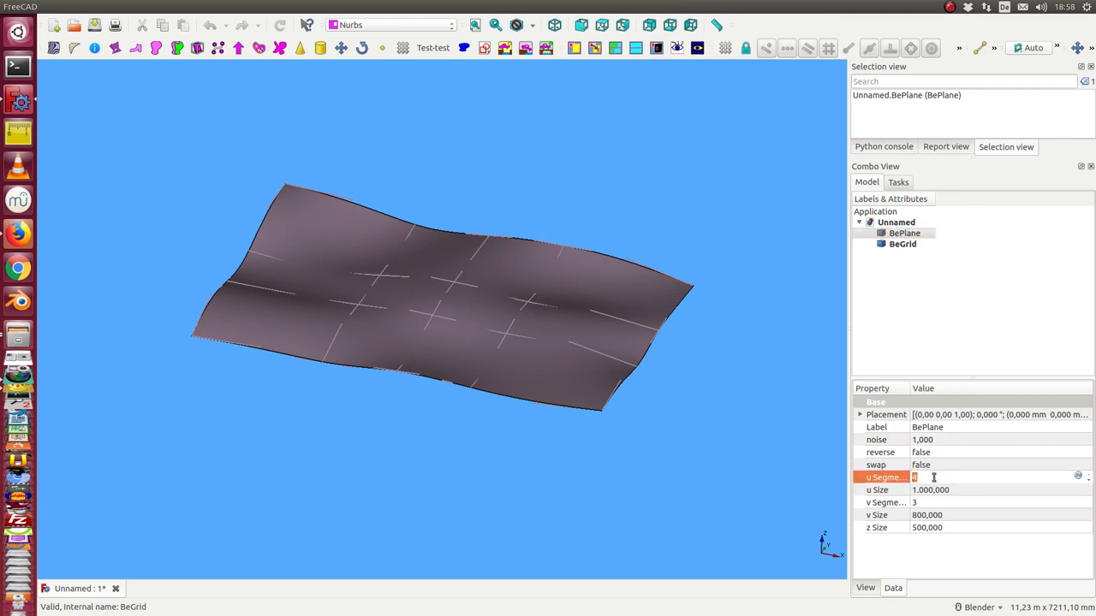
text(9)
click(1002, 501)
text(11)
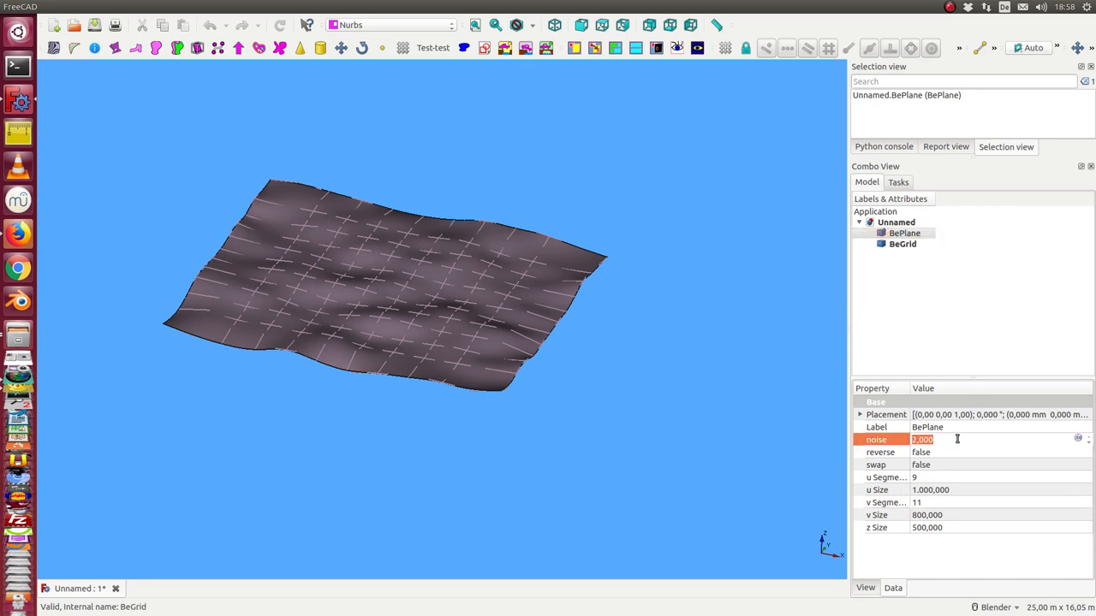
text(5.000)
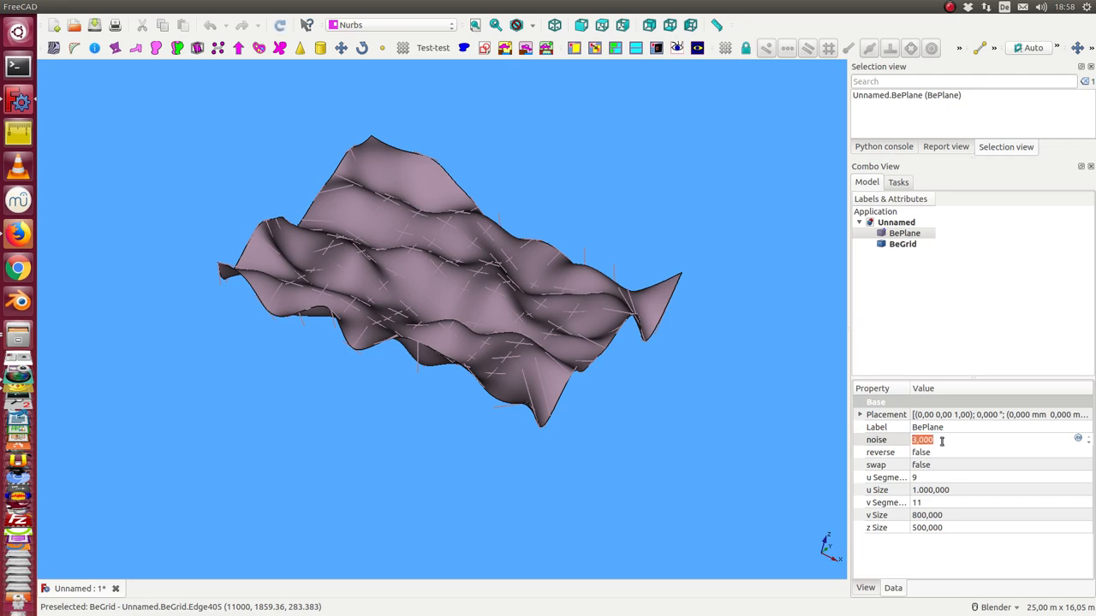
text(1.000)
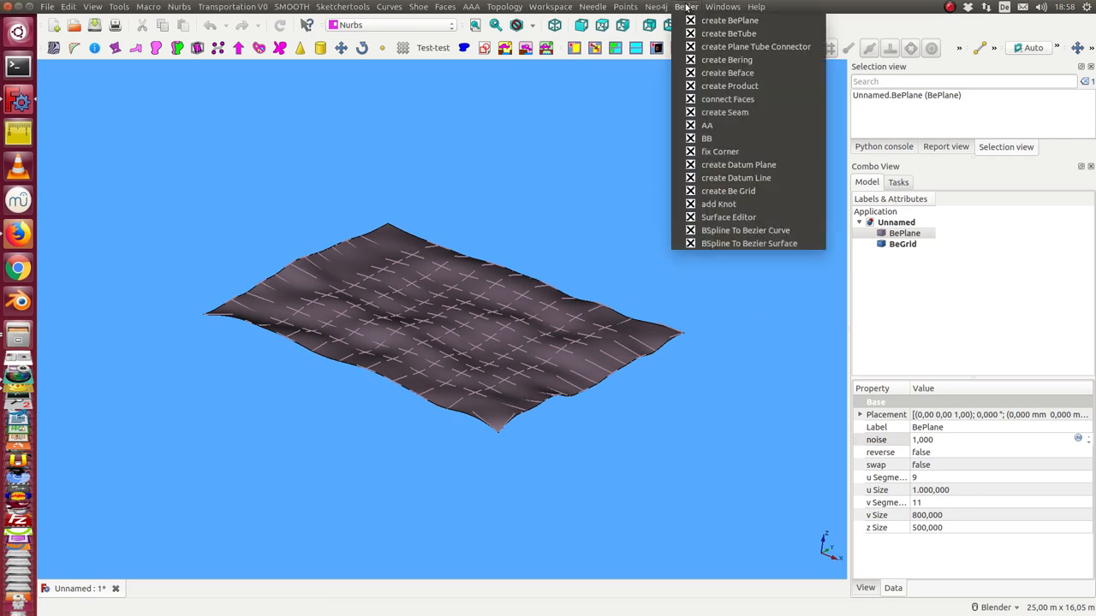
- Create a BeTube beside the plane and set its v Size to 2000
click(729, 33)
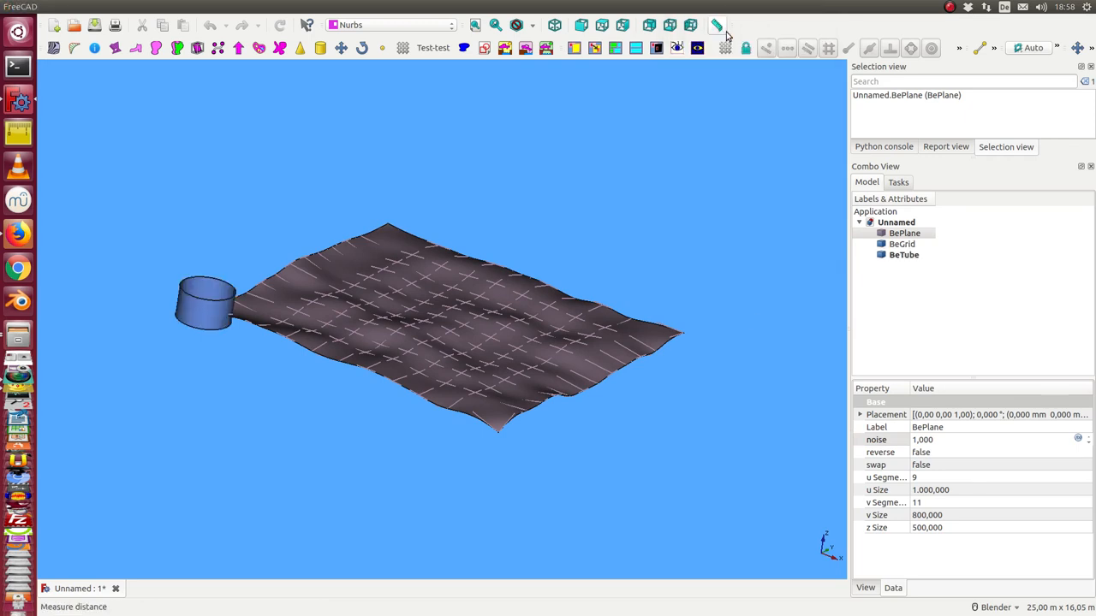
click(904, 254)
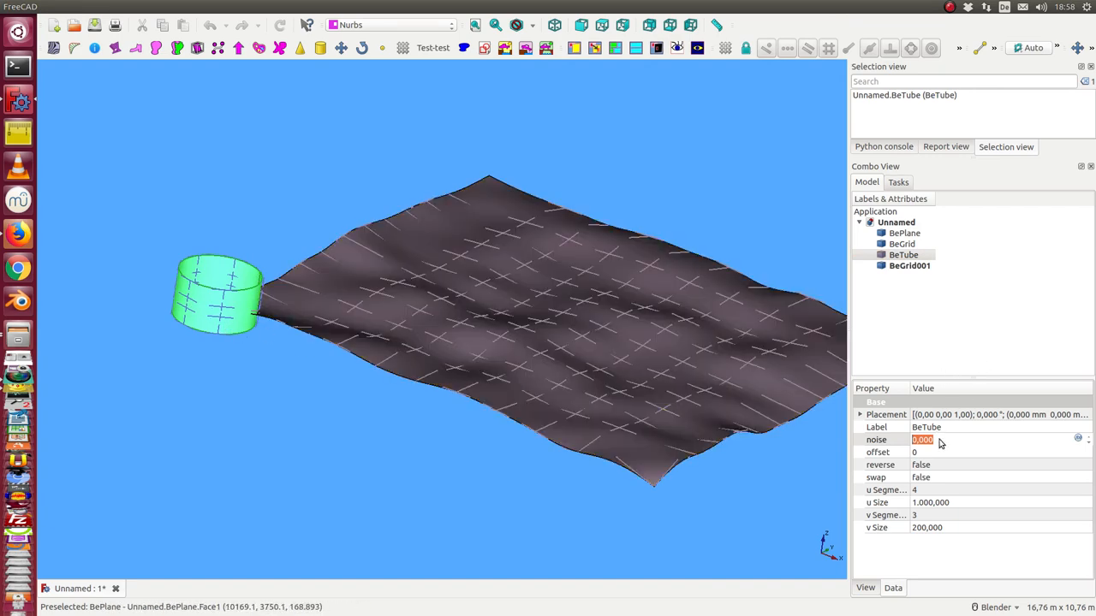
click(928, 527)
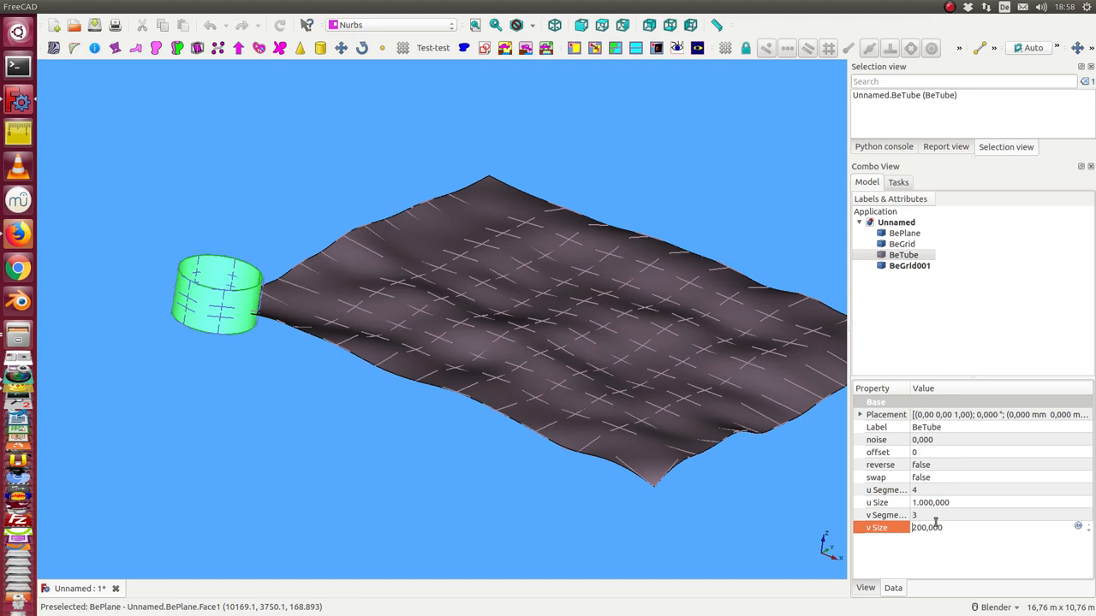
text(2000,000)
click(1002, 490)
text(7)
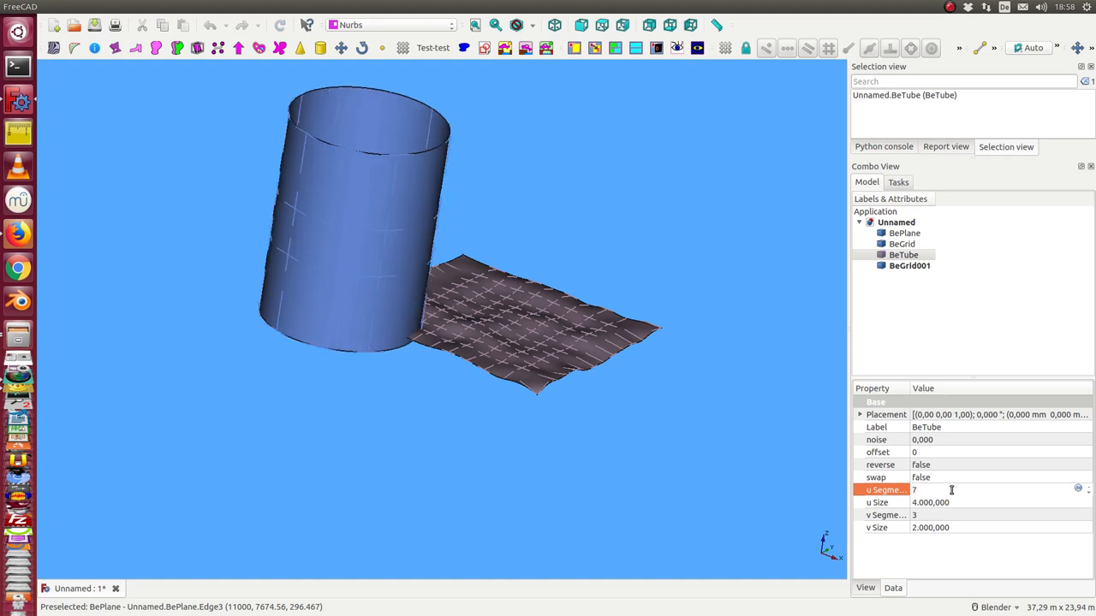
- Set the tube's v Segments to 10 and raise its noise to 400, then 800
click(941, 513)
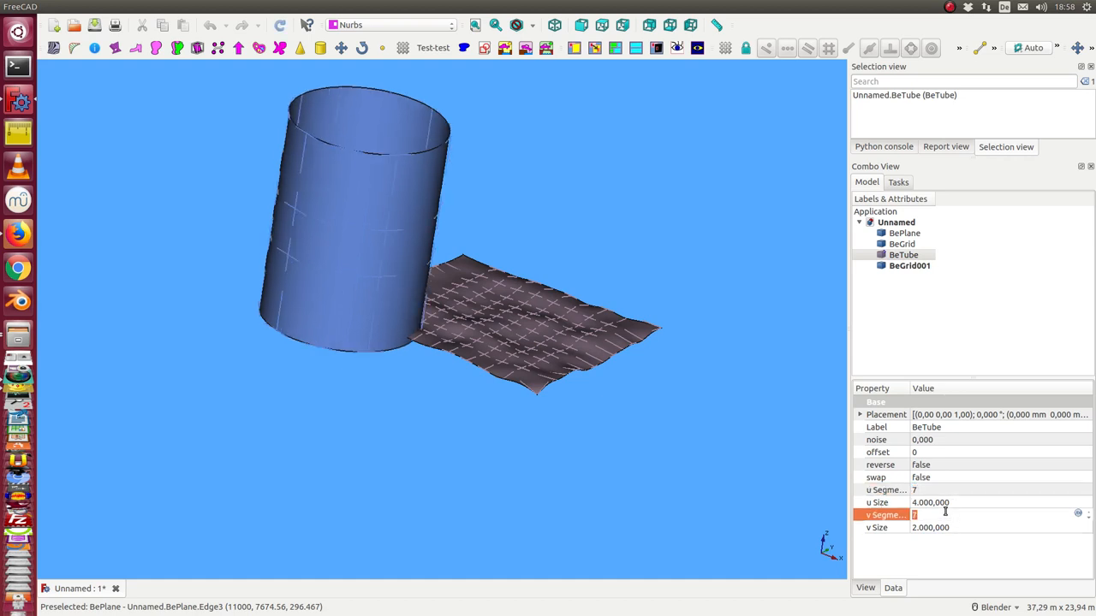
text(10)
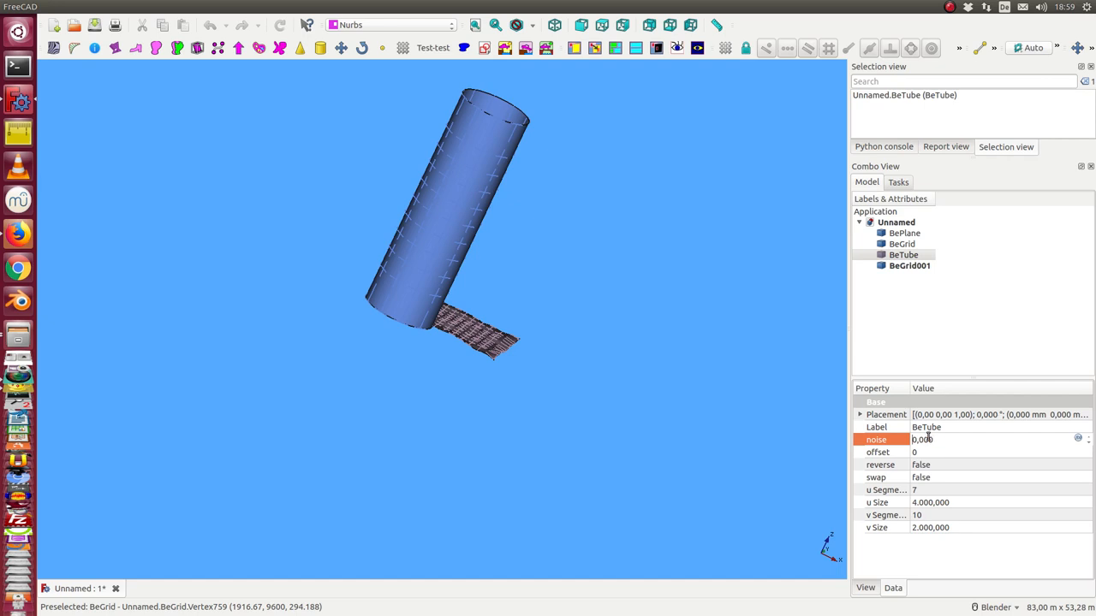
text(400000)
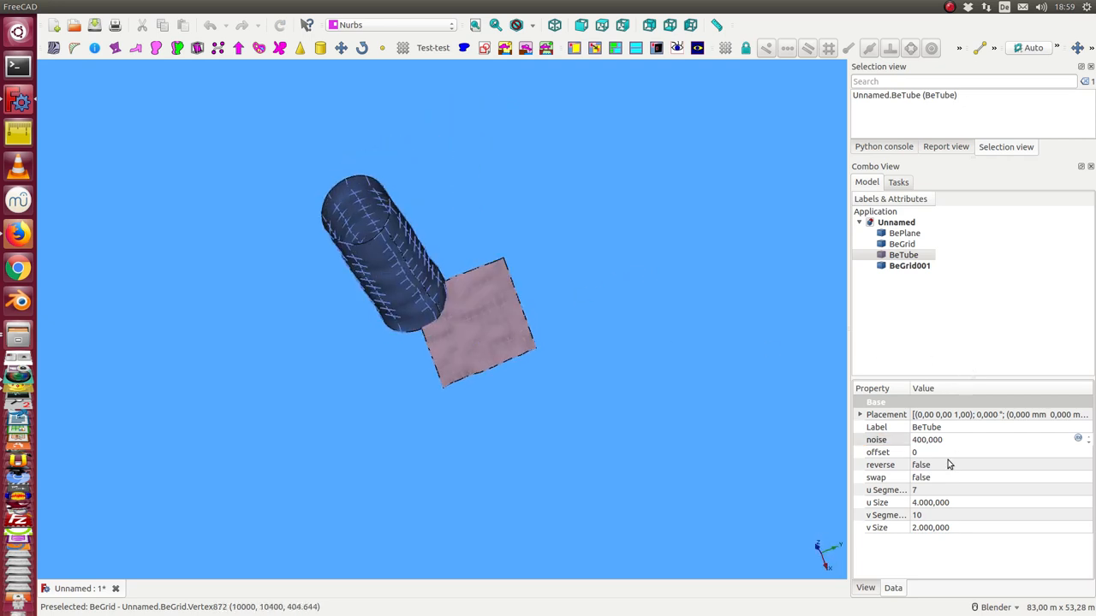
mouse_move(928, 439)
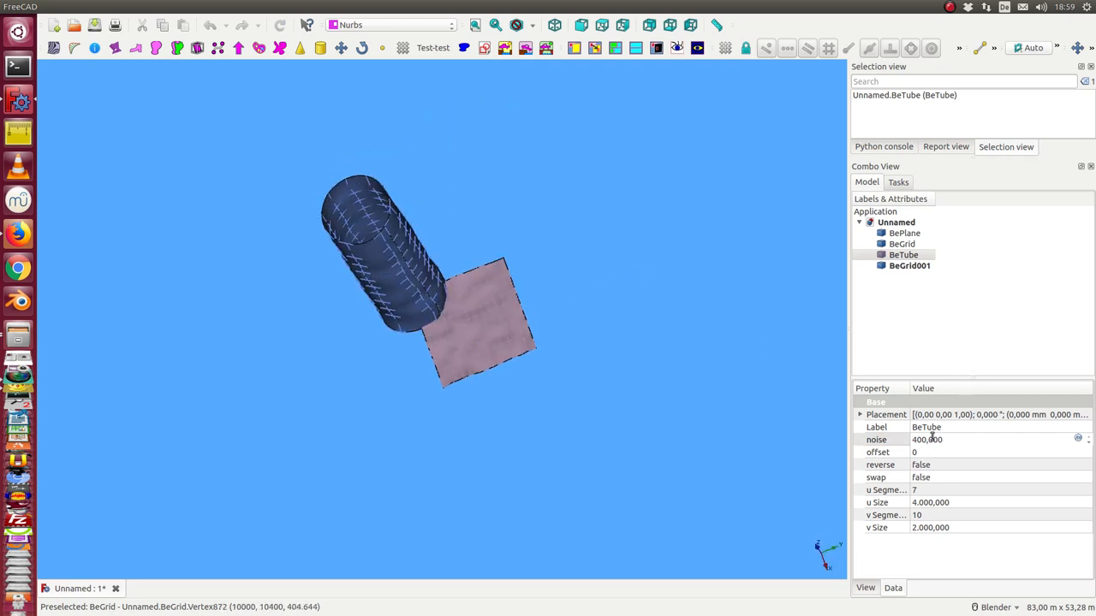
text(800,000)
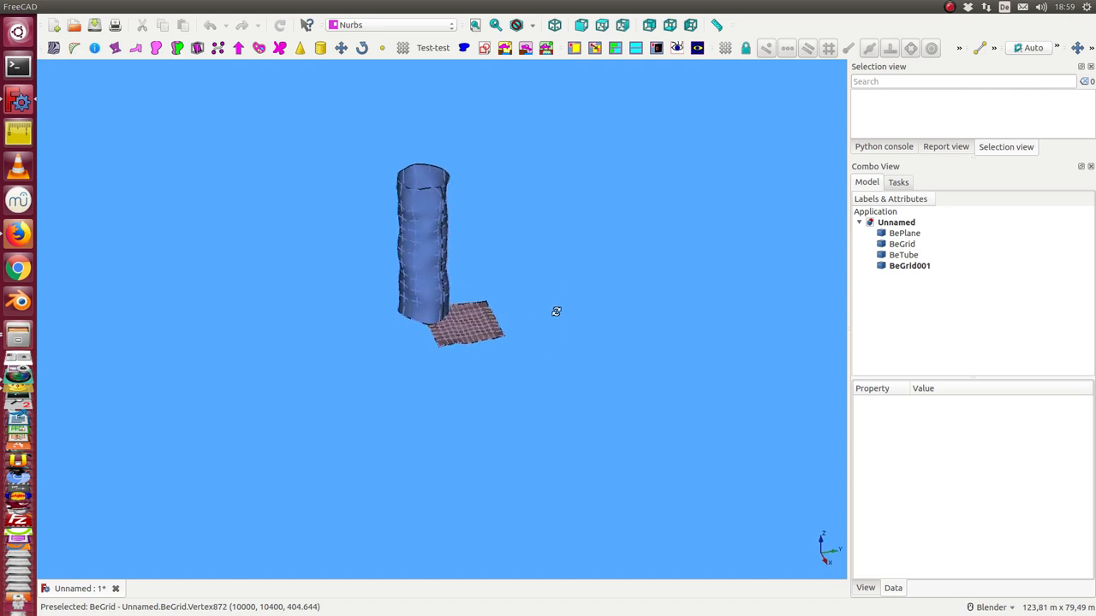
- Reset the BeTube's noise to 0 and reposition it clear of the plane
click(904, 253)
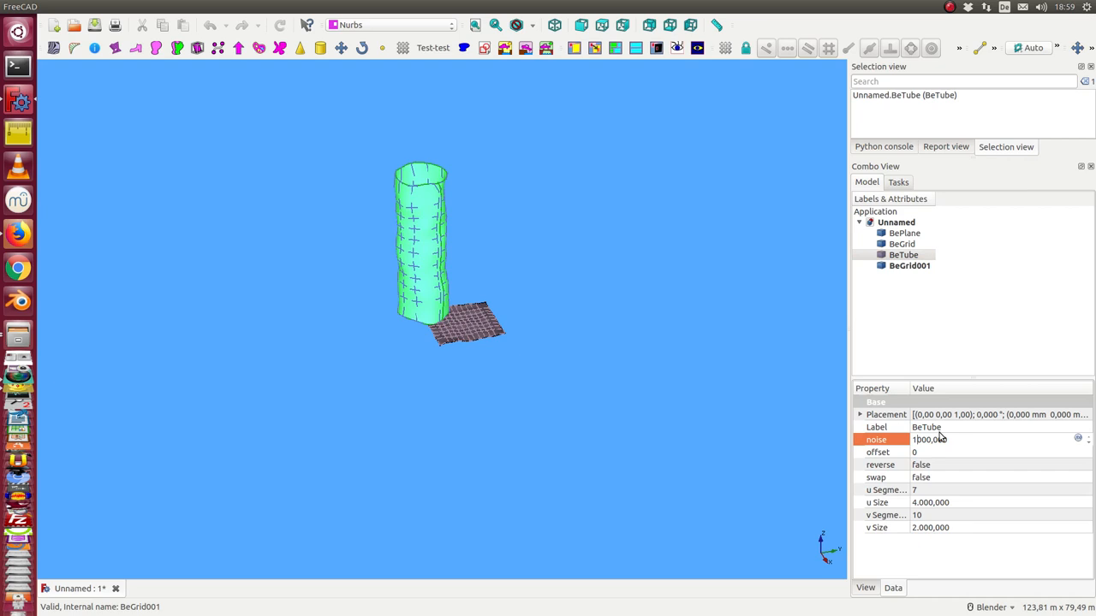
text(0.000)
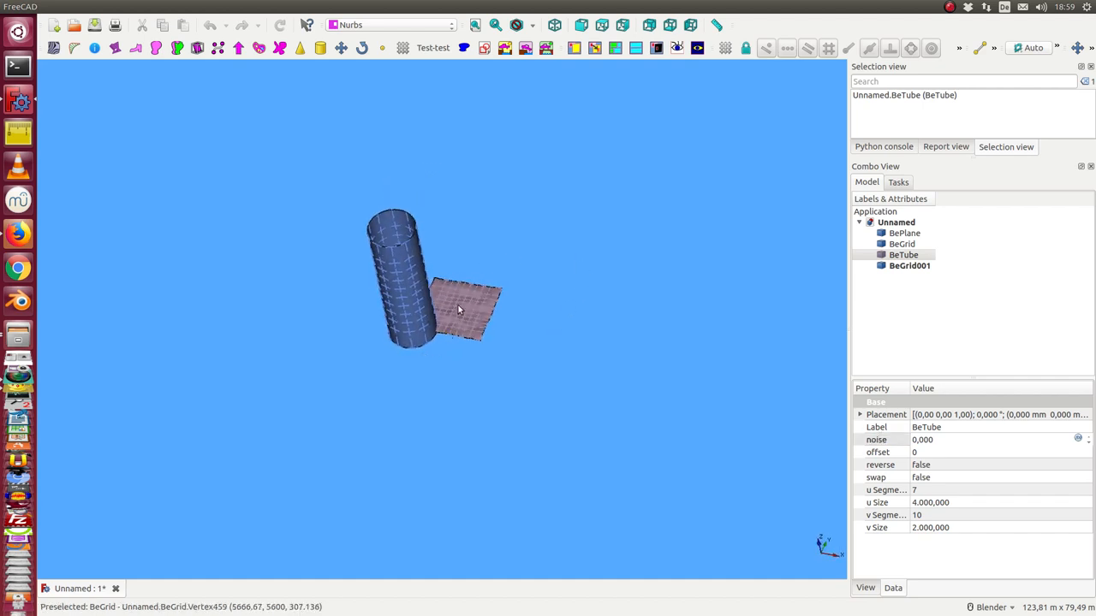
click(900, 243)
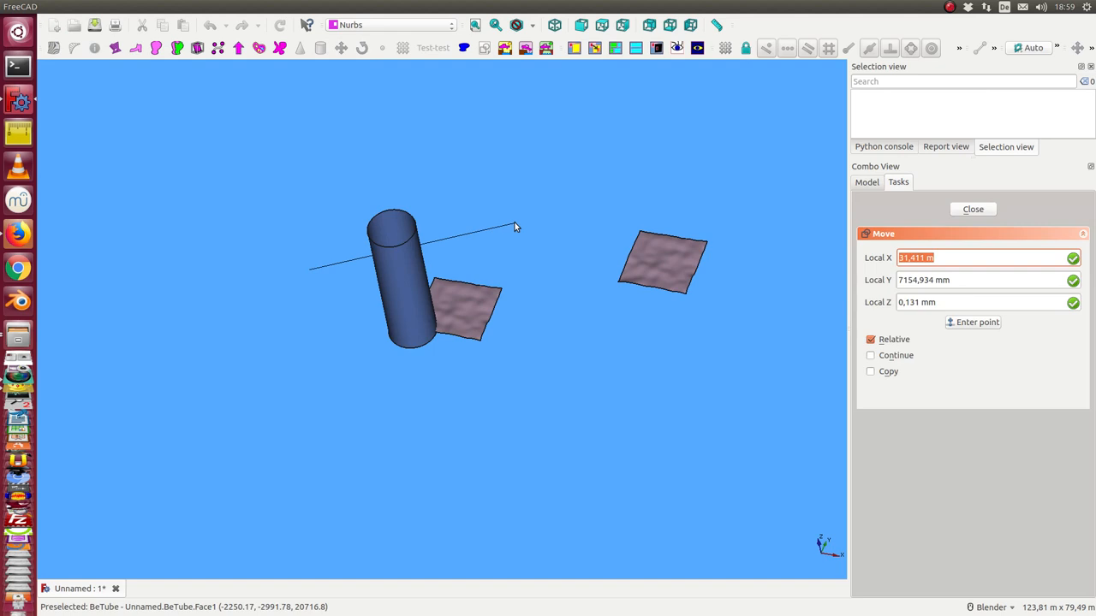
- Select the BePlane and BeTube together in the model tree
click(973, 208)
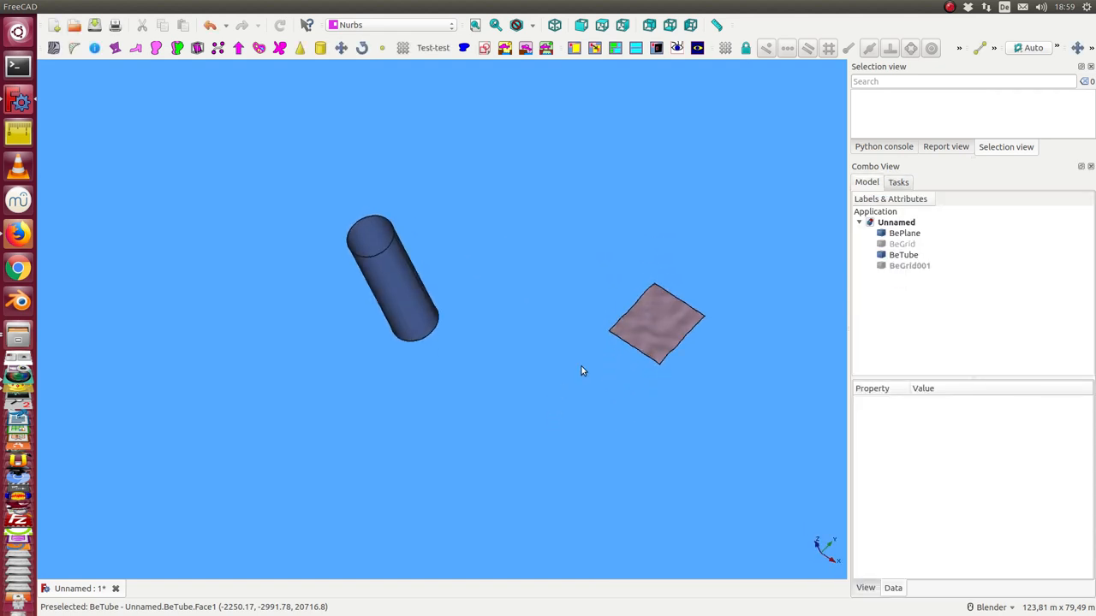
click(904, 233)
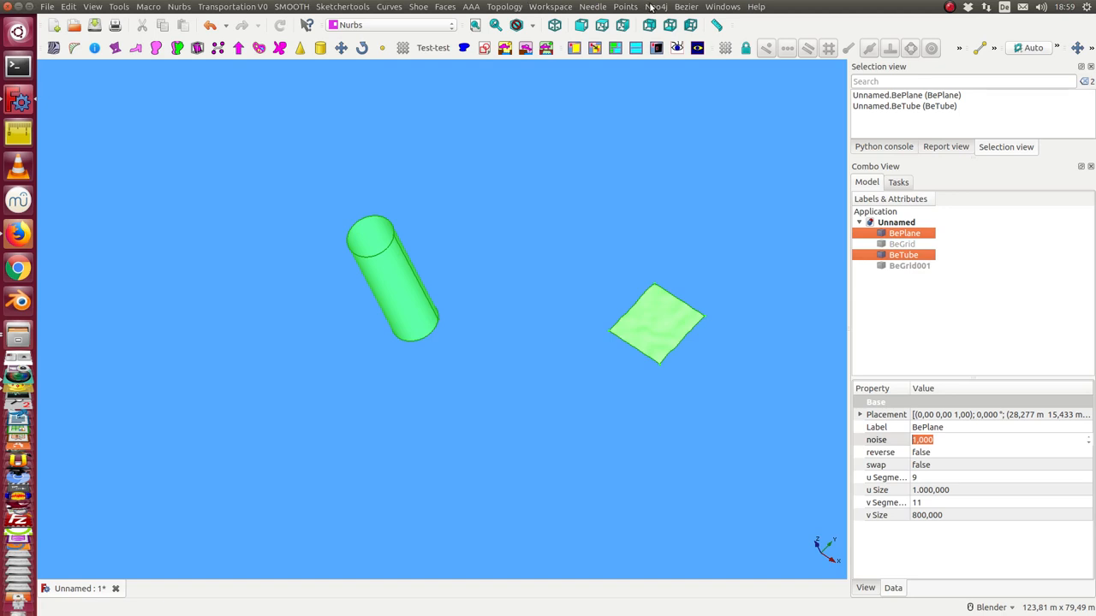
- Create a BeTube Connector surface joining the tube to the plane
click(685, 7)
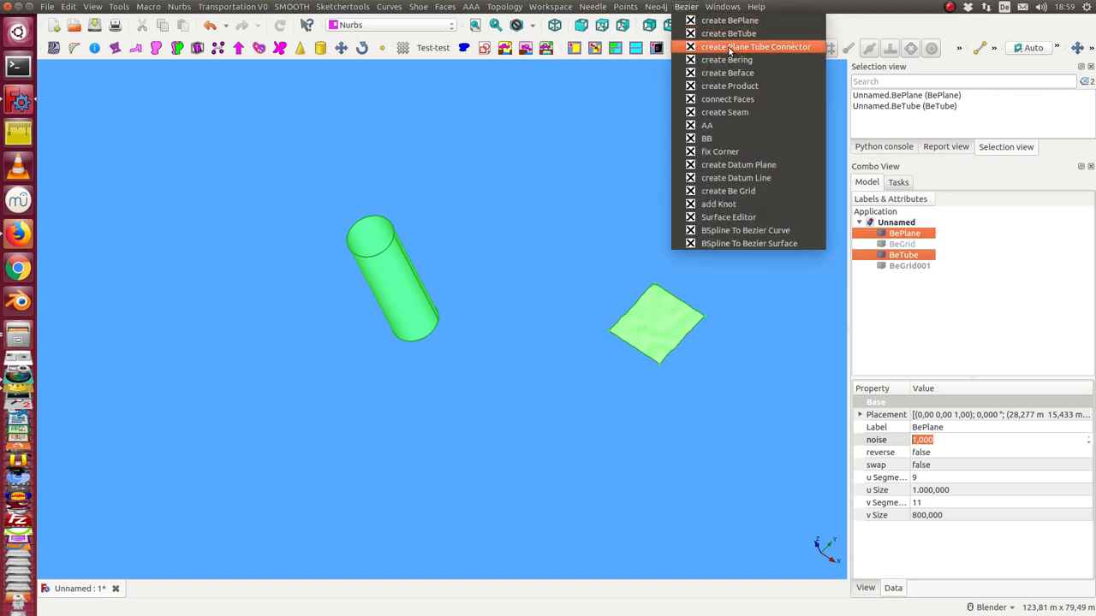
click(755, 47)
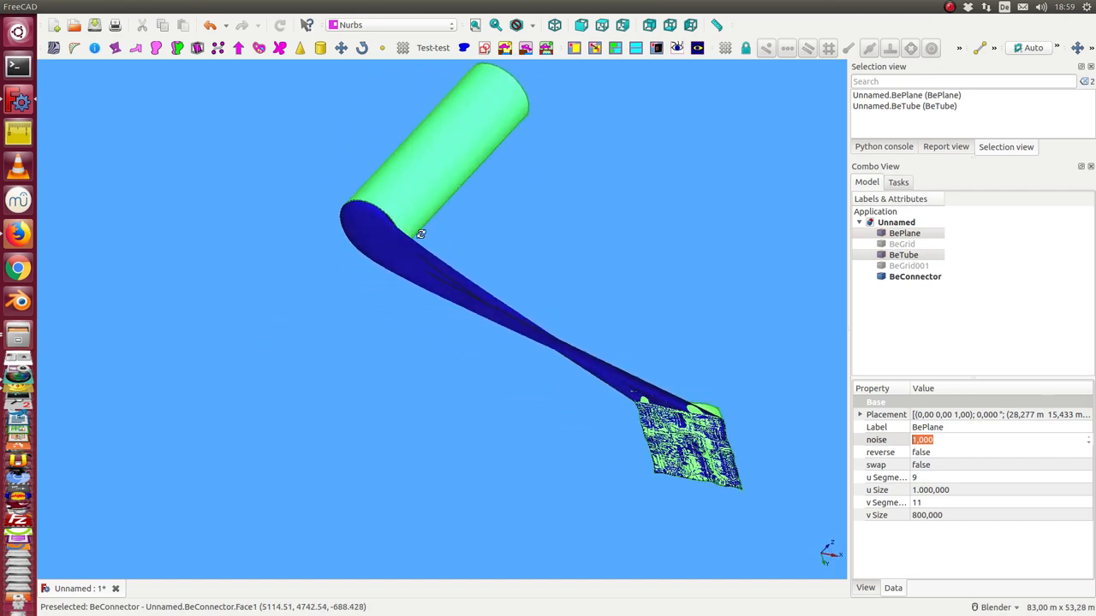
drag(419, 235, 353, 455)
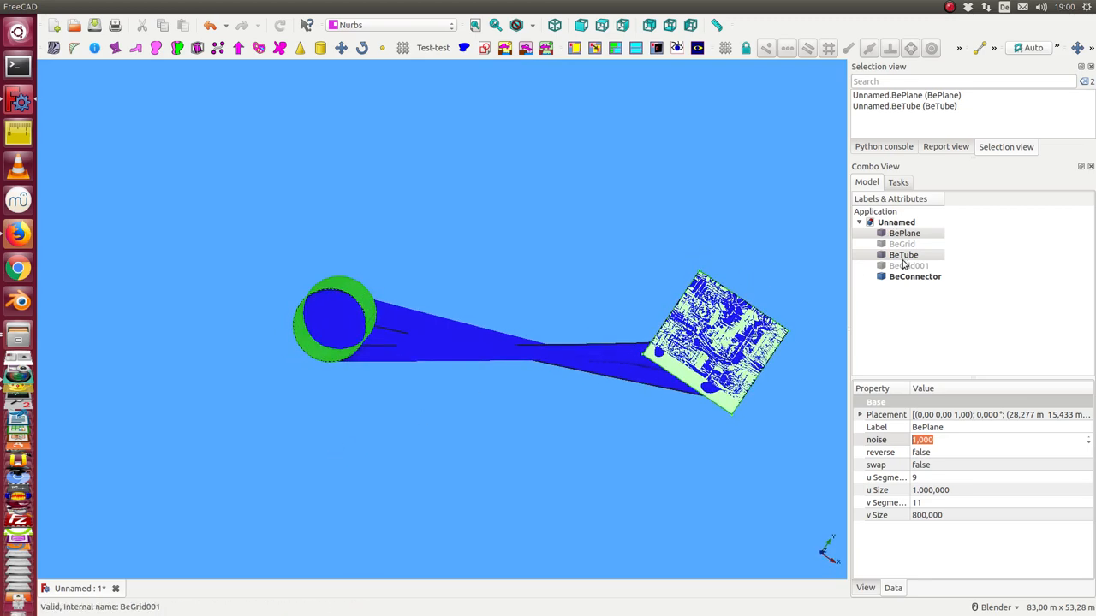
- Raise the BeTube's u Segments count to 30
click(904, 254)
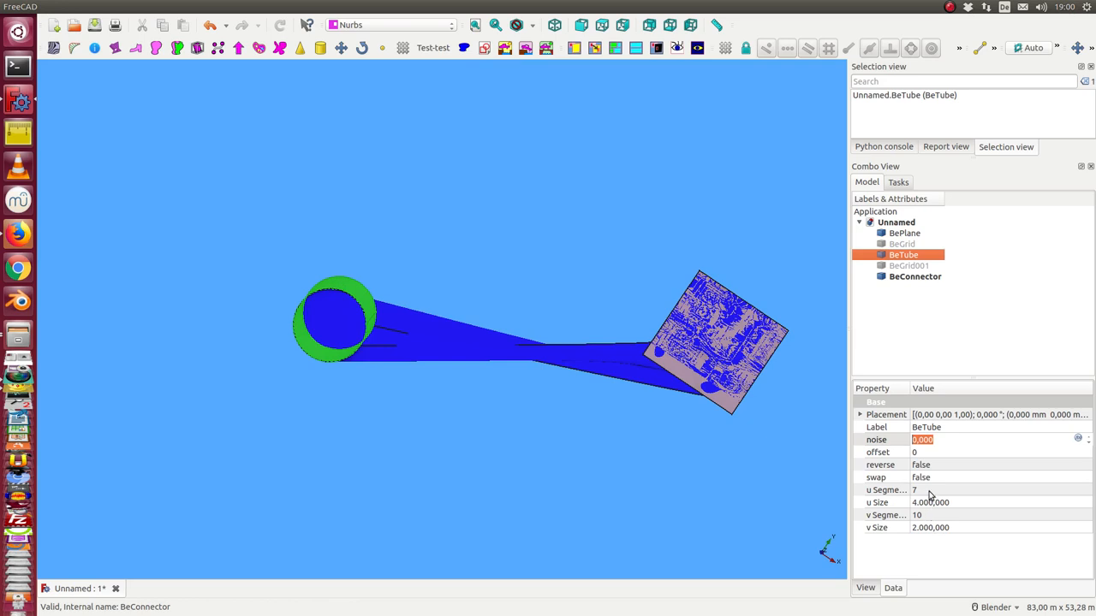
click(985, 490)
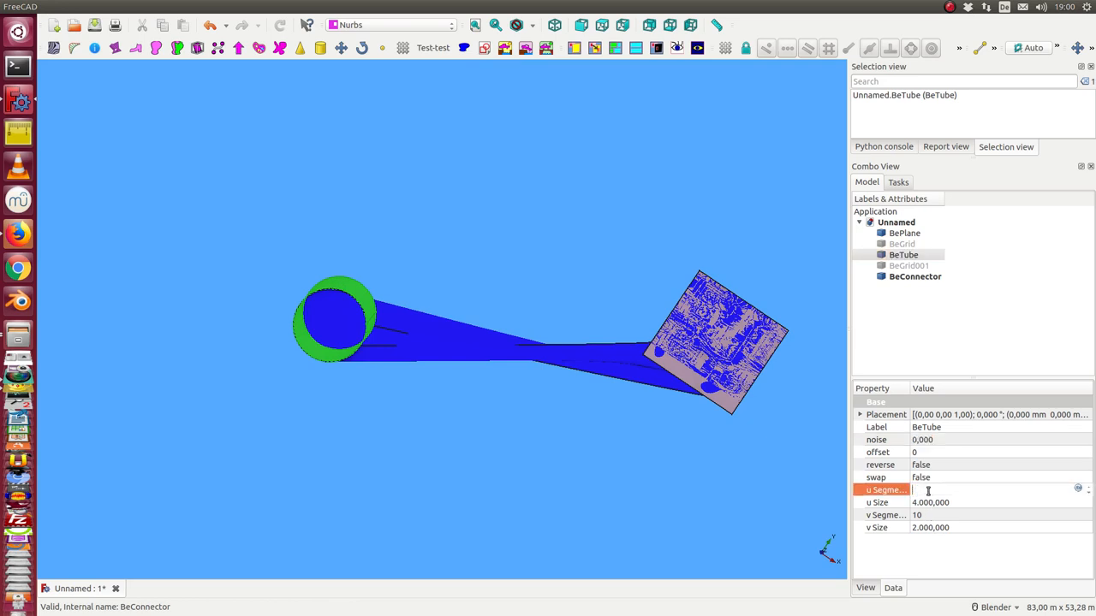
text(30)
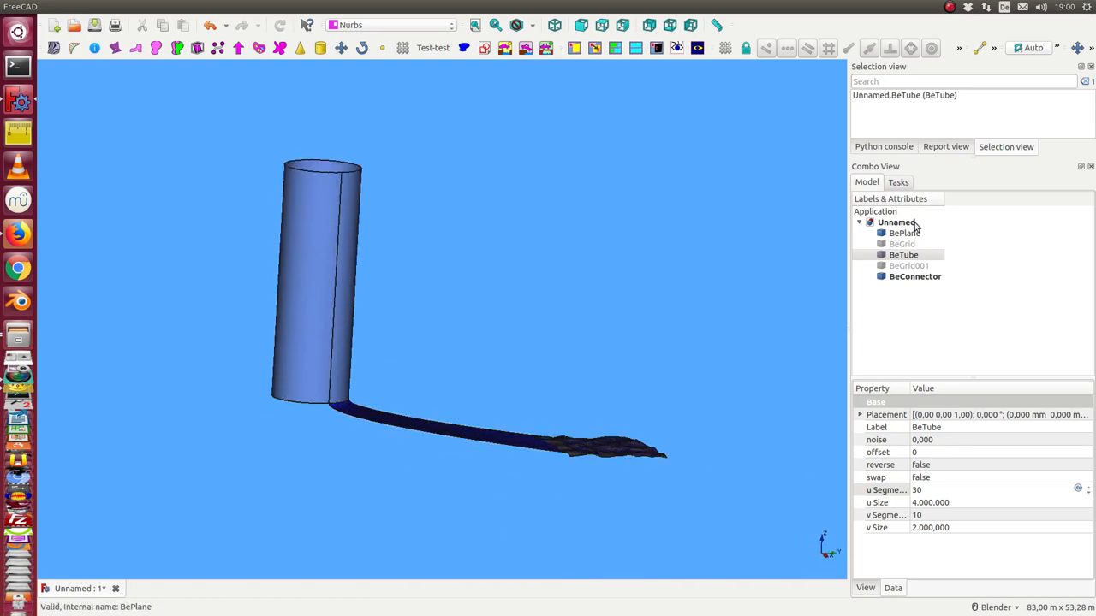
- Show the tube's pole grid BeGrid001 and start setting the BeConnector's level
click(914, 275)
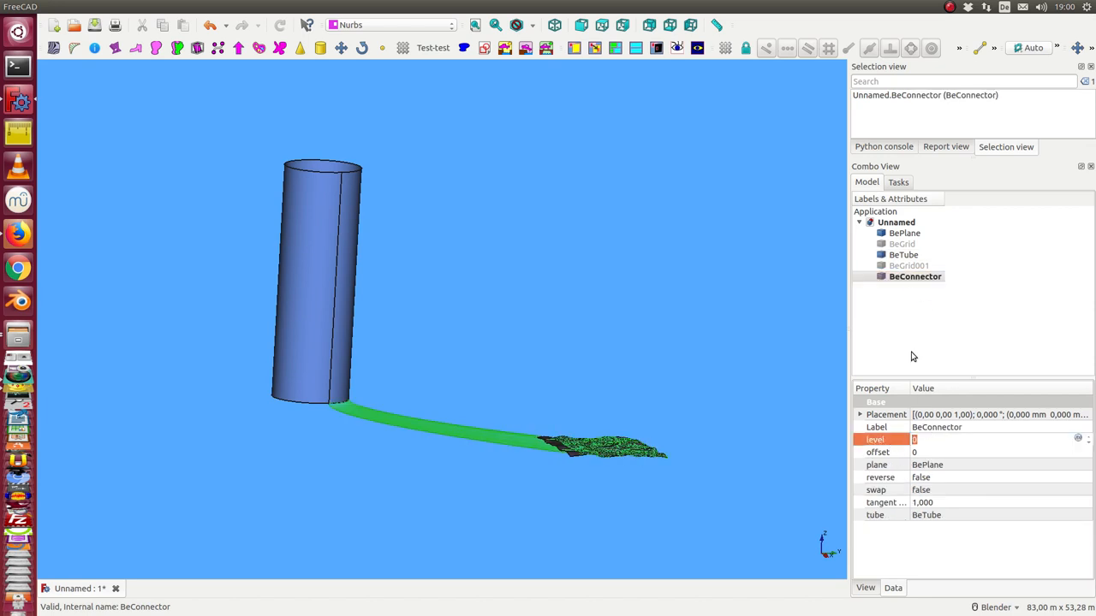
click(907, 265)
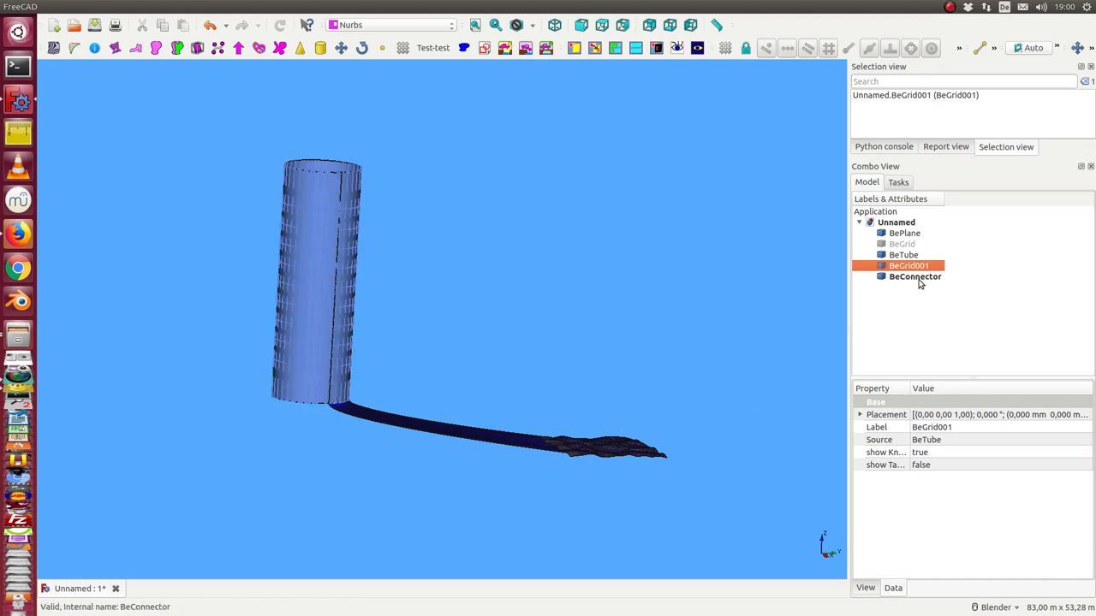
click(914, 276)
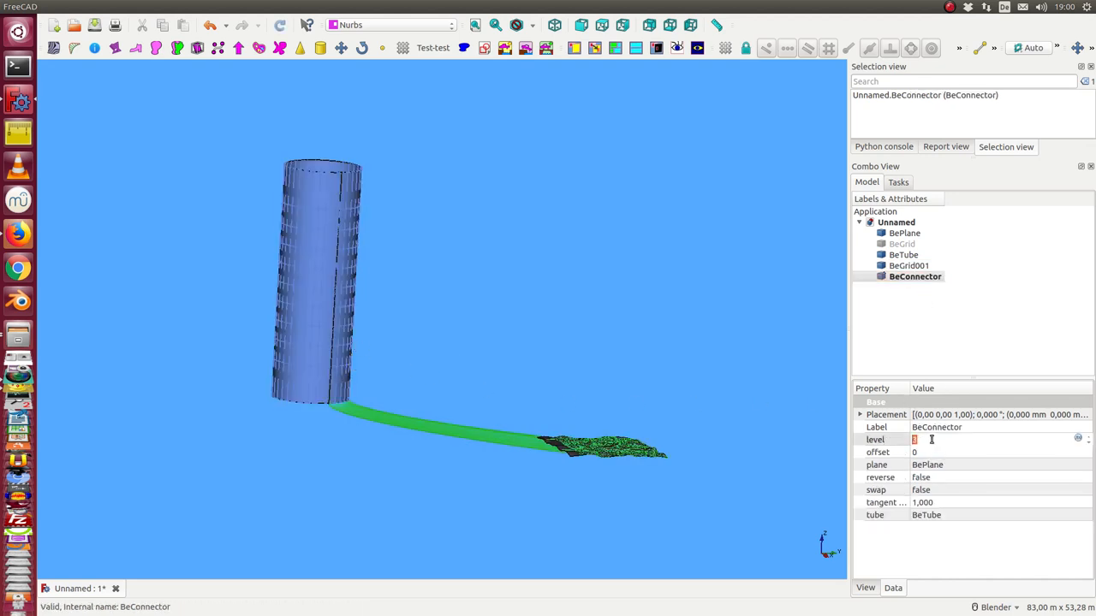
text(3)
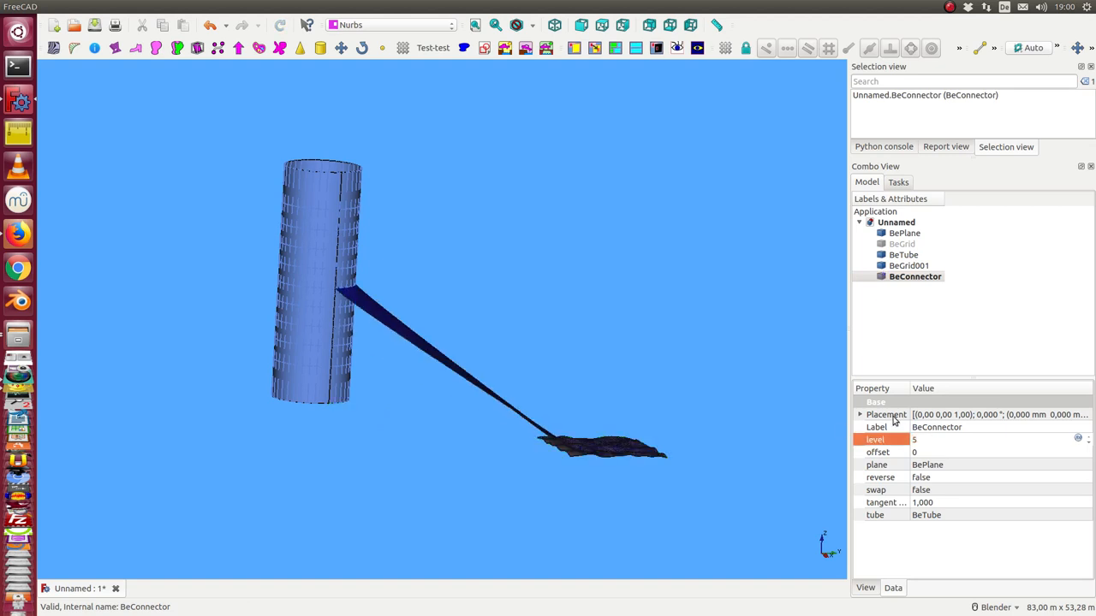
mouse_move(339, 294)
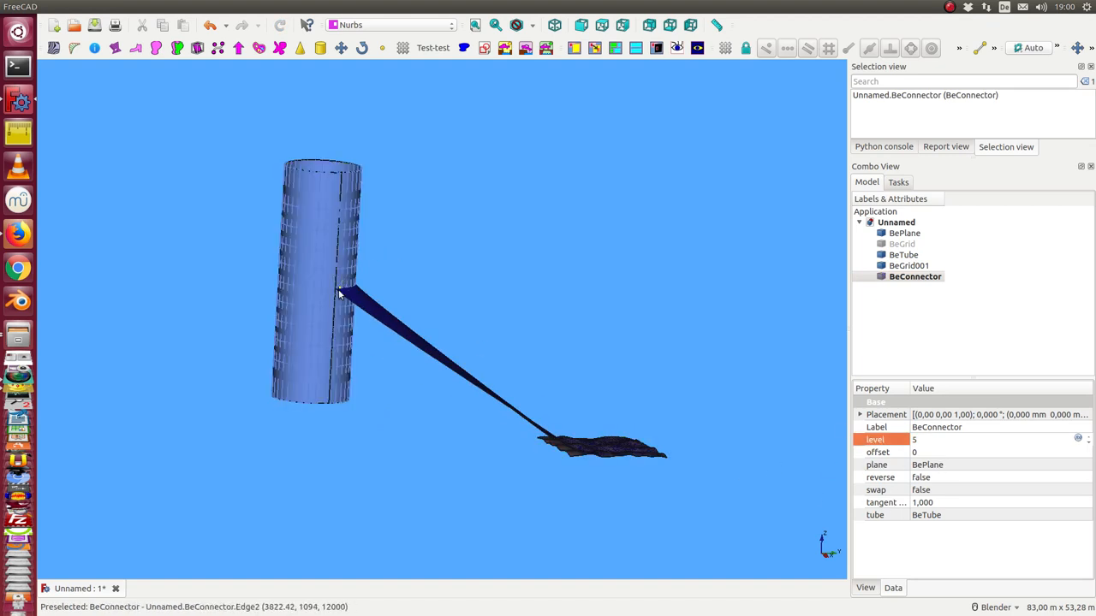
mouse_move(363, 293)
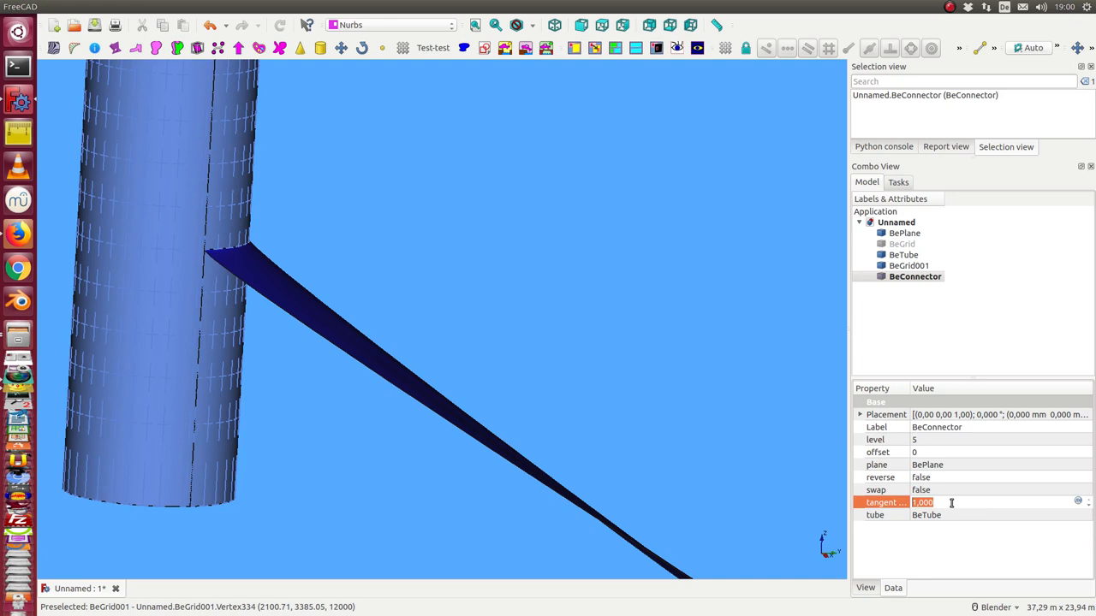
- Set the connector's tangent to 10, then 30, then -30
text(10.000)
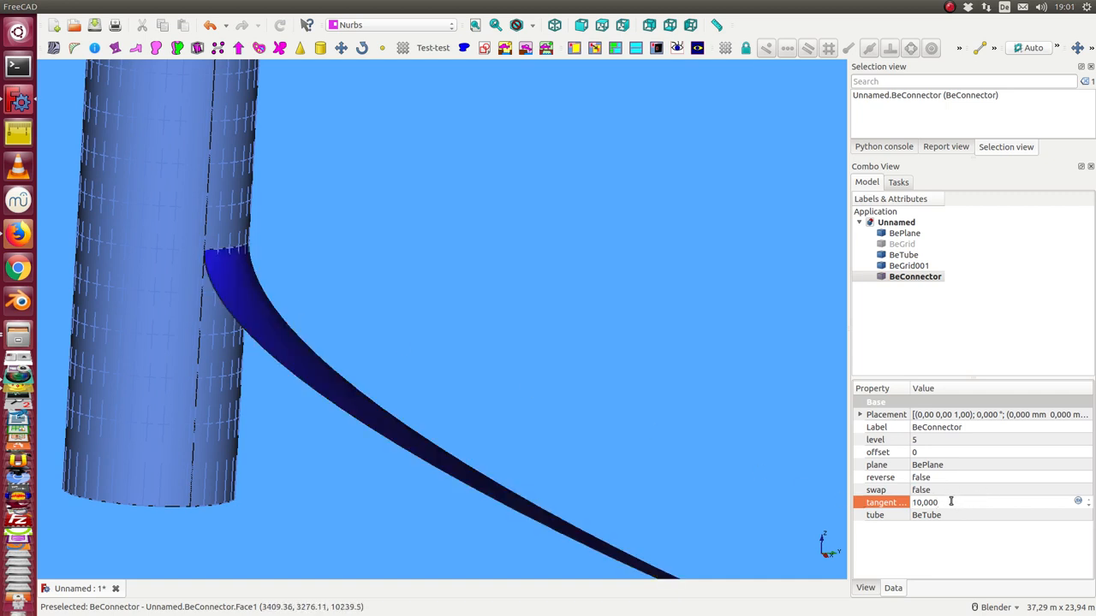
text(30.000)
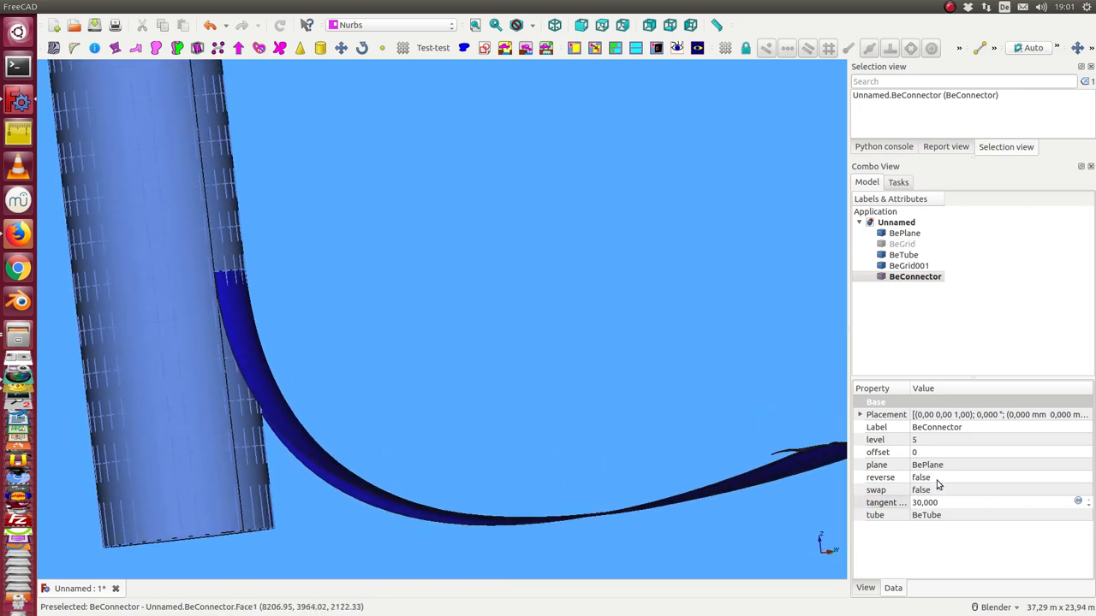
click(914, 276)
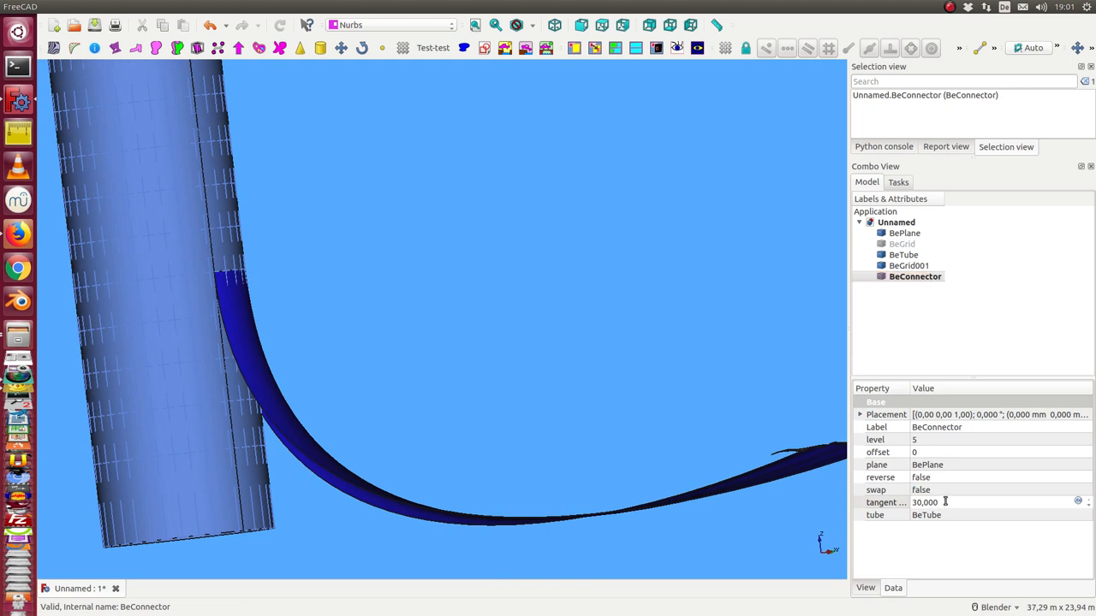
text(-30,000)
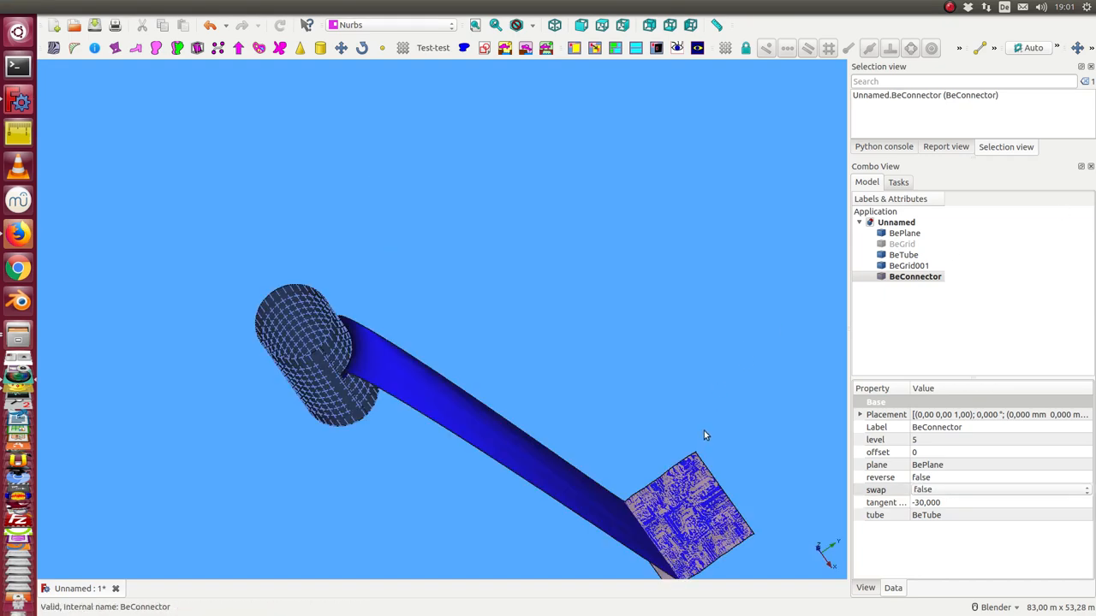
mouse_move(702, 428)
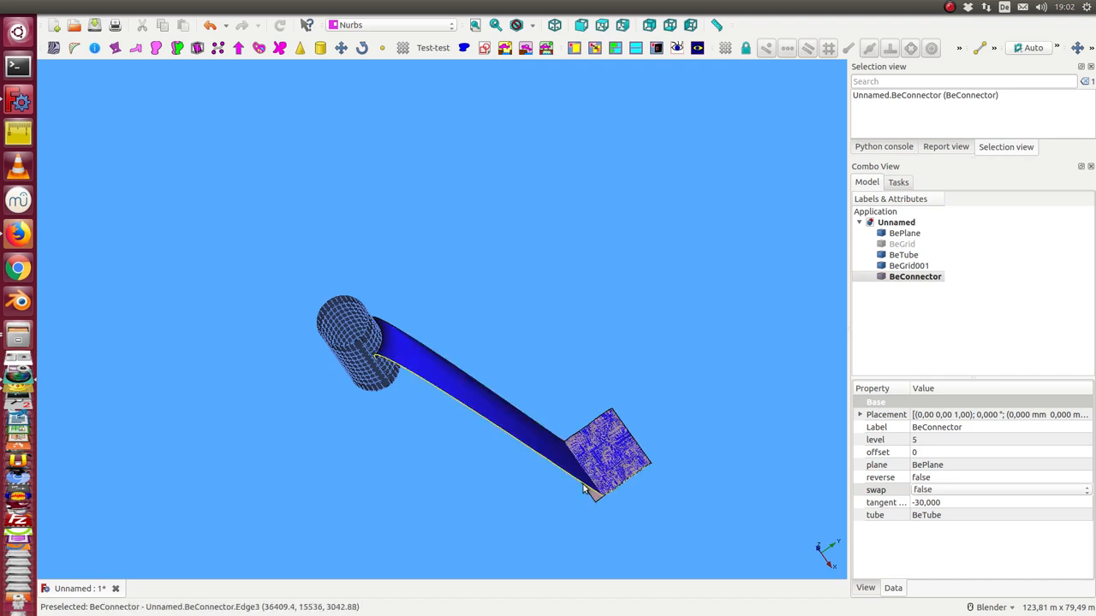
mouse_move(502, 379)
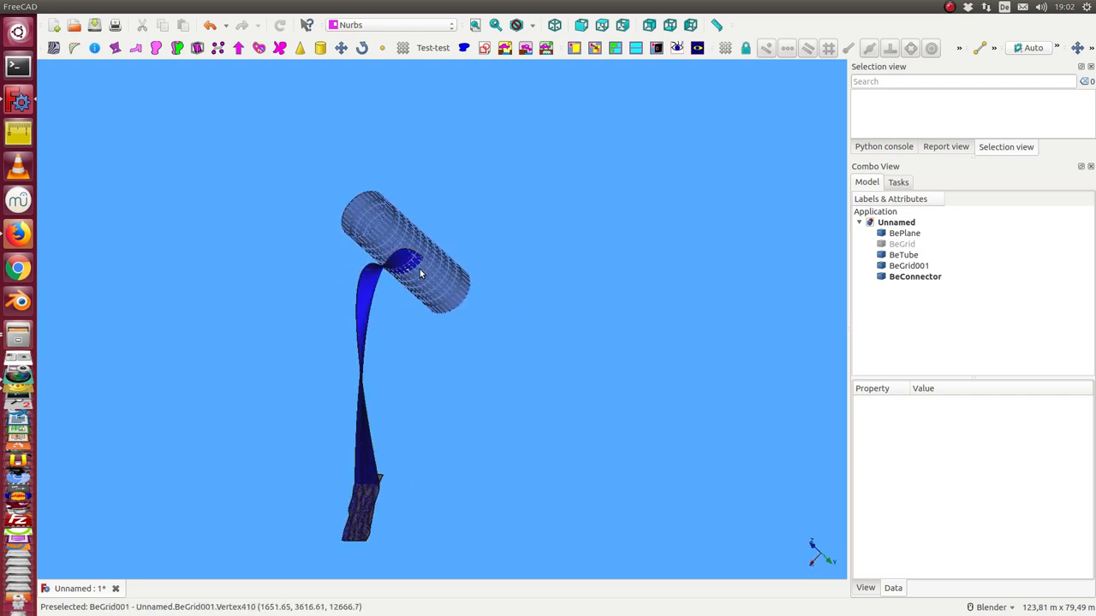
- Commit tangent -30 on BeConnector and inspect the sweep from tube to plane
click(915, 275)
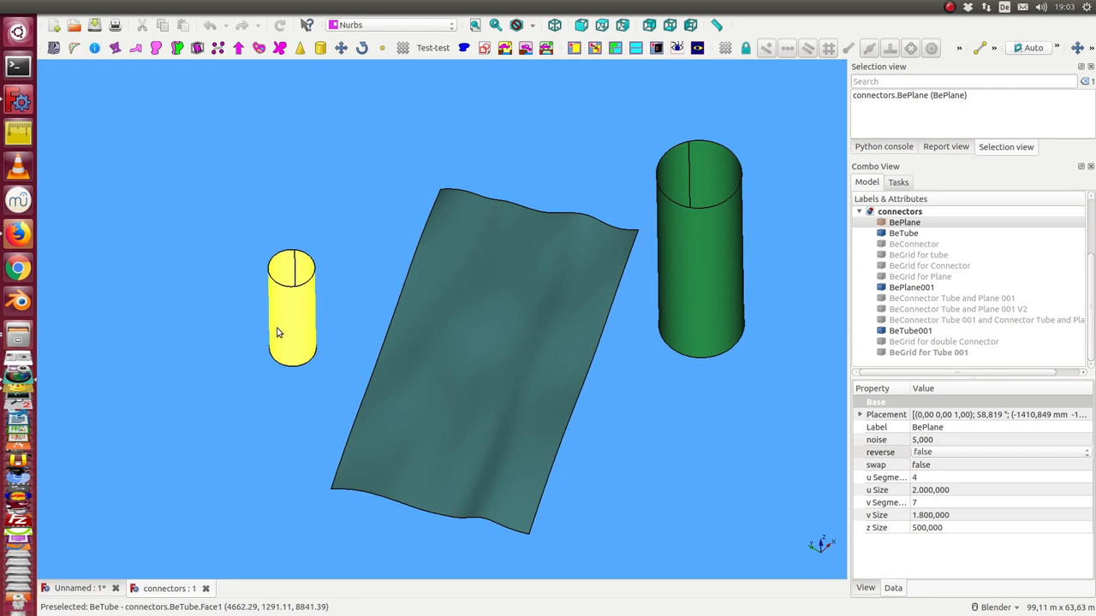
- Show the larger tube's connector surfaces, including the second tube-plane connector version
click(904, 232)
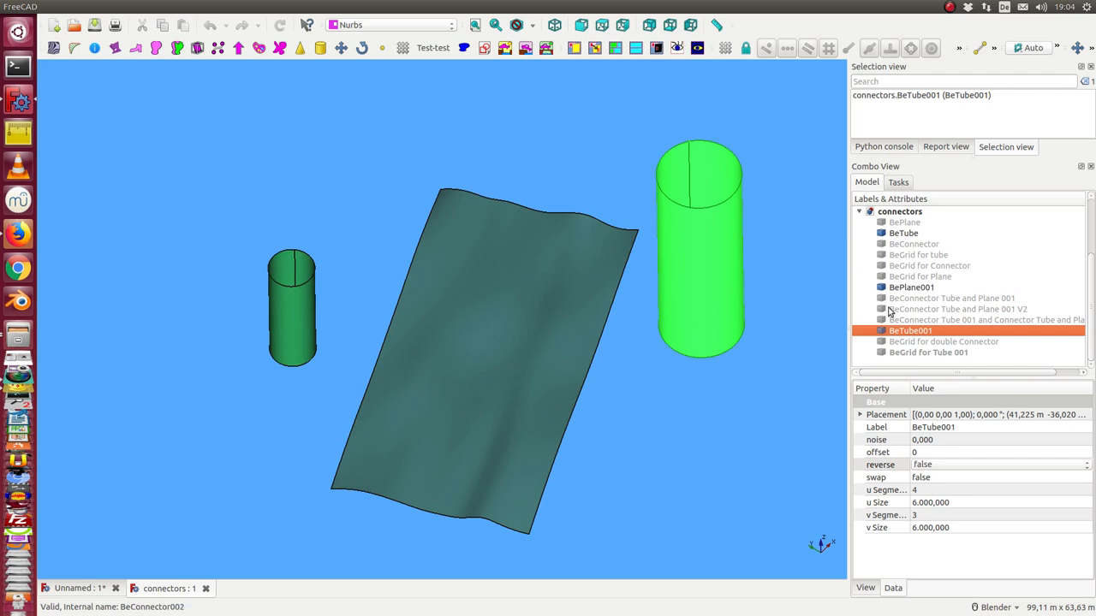
click(952, 298)
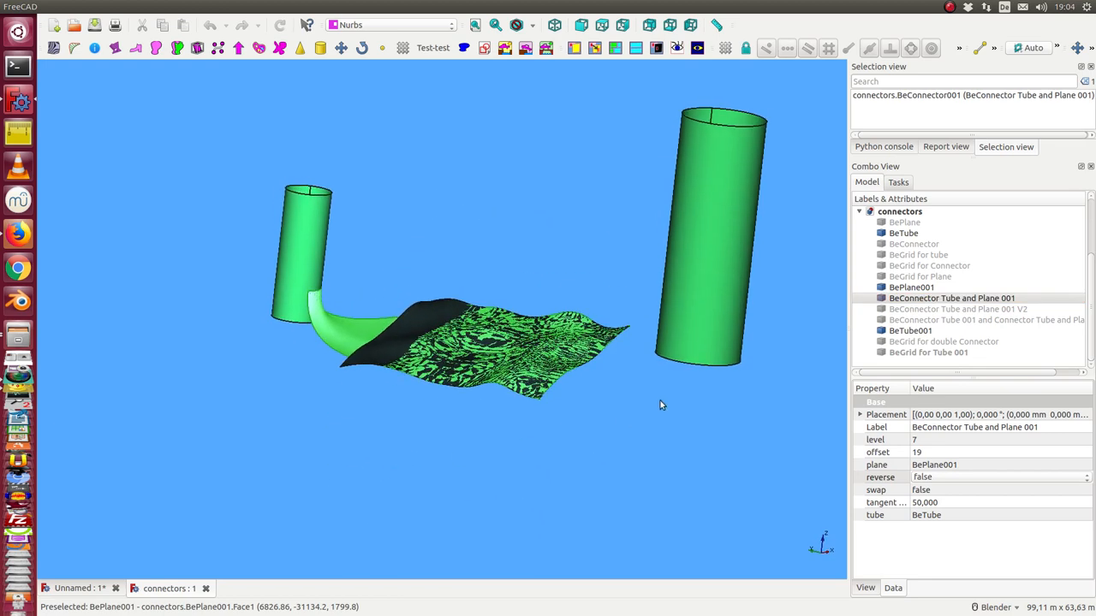
click(957, 308)
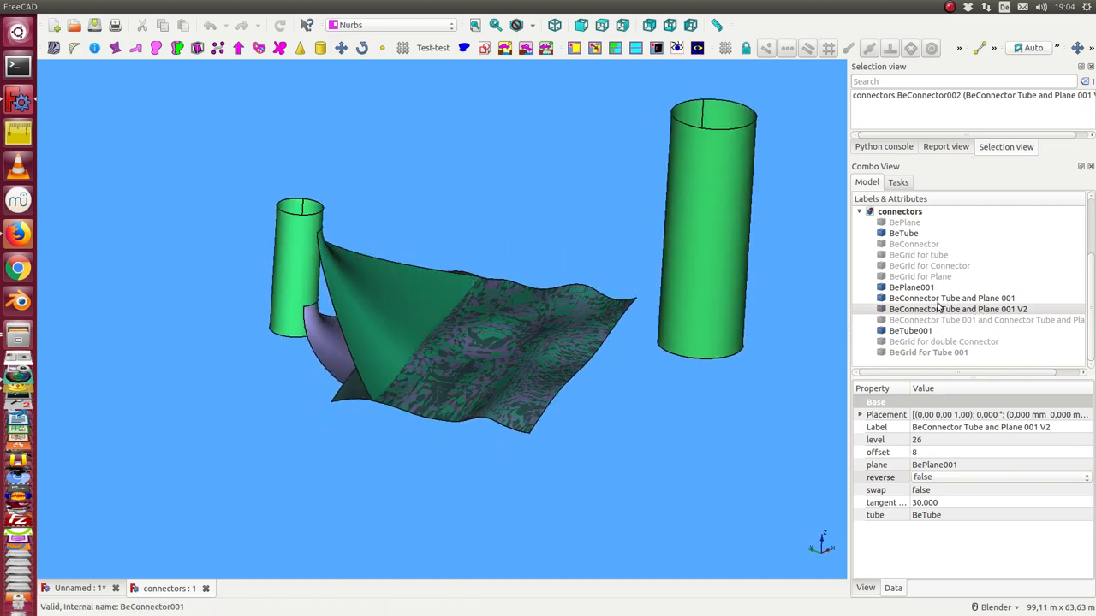
click(952, 298)
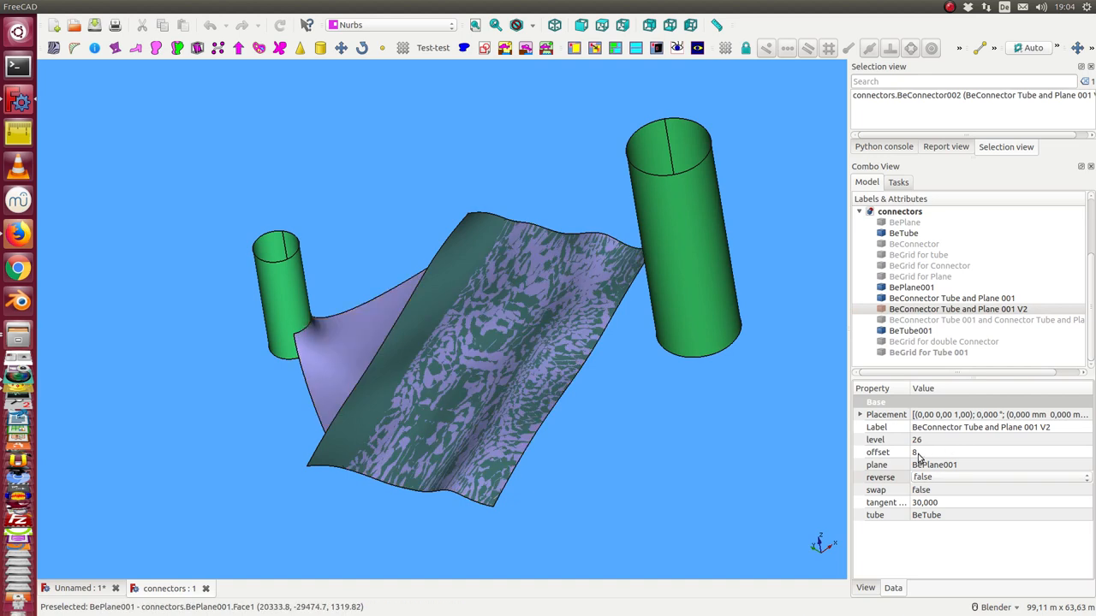
- Make the first noisy BePlane visible and select its plane-to-tube connector
click(952, 298)
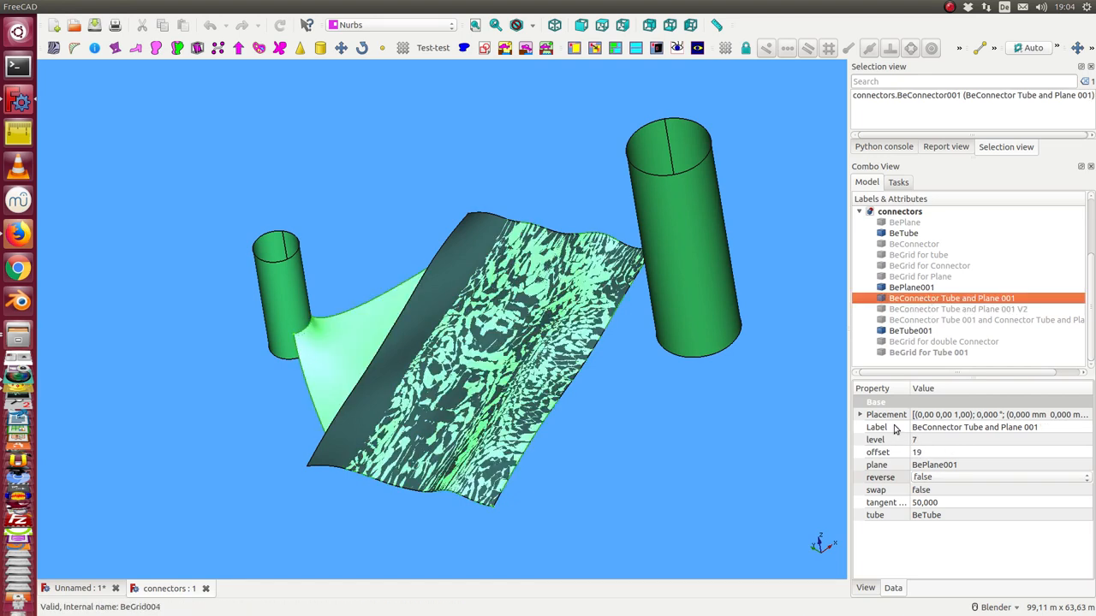
click(904, 223)
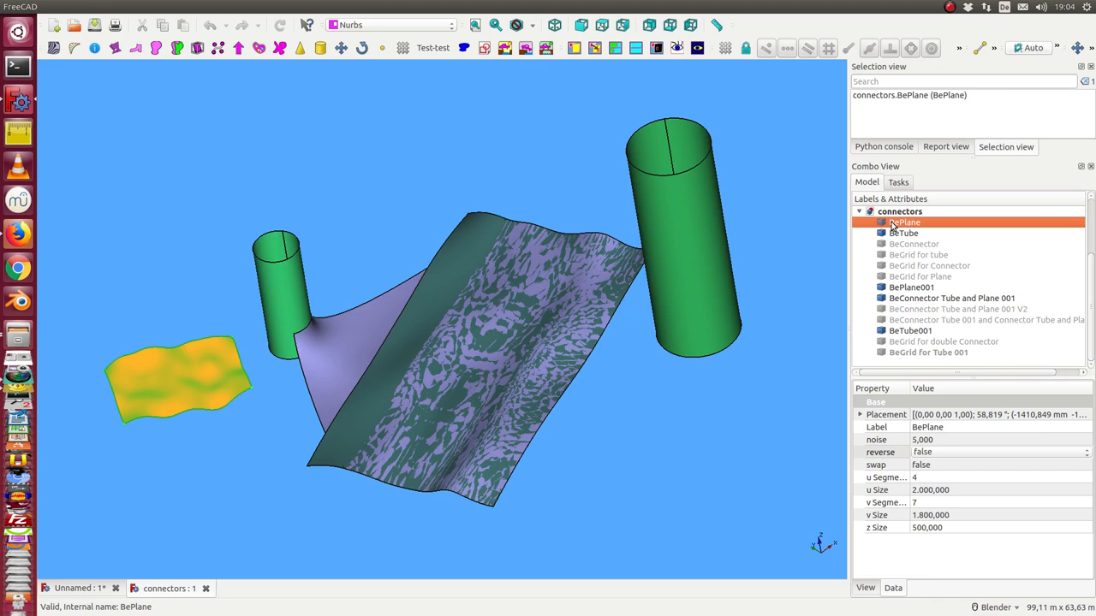
click(914, 243)
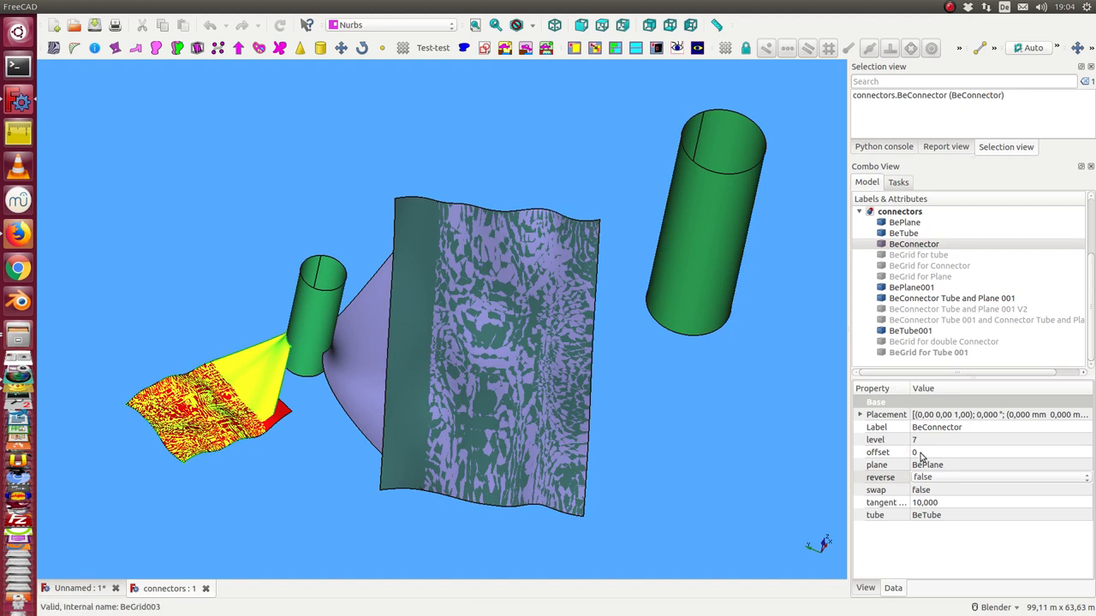
- Edit the first BeConnector's offset property, reshaping how it meets the tube
click(942, 452)
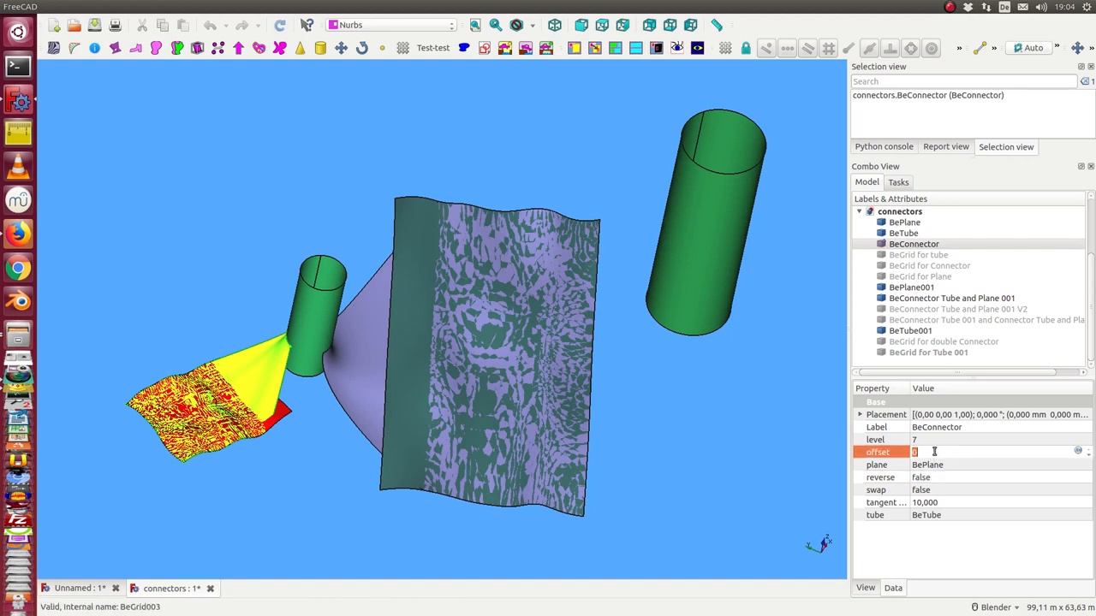
text(2)
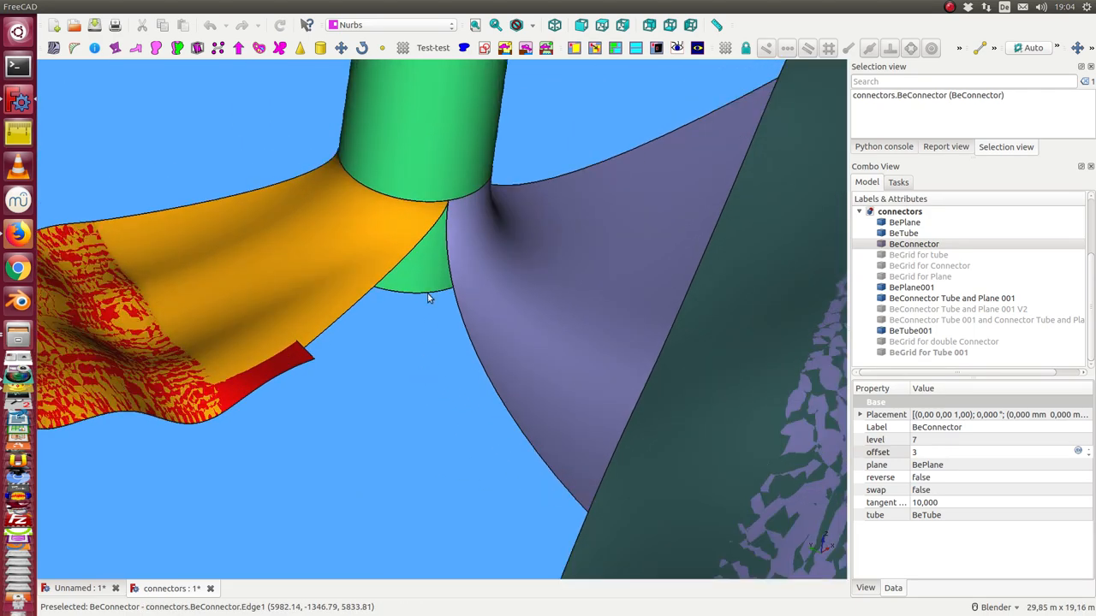
mouse_move(466, 202)
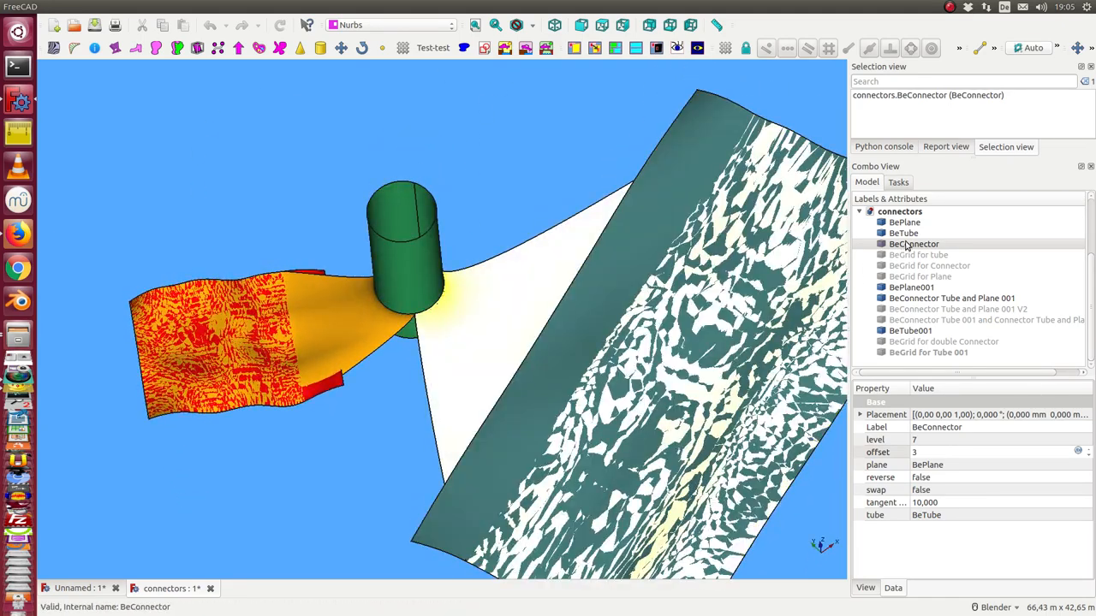
- Hide BePlane, BeConnector and BeTube, and toggle the V2 tube-to-plane connector
click(951, 298)
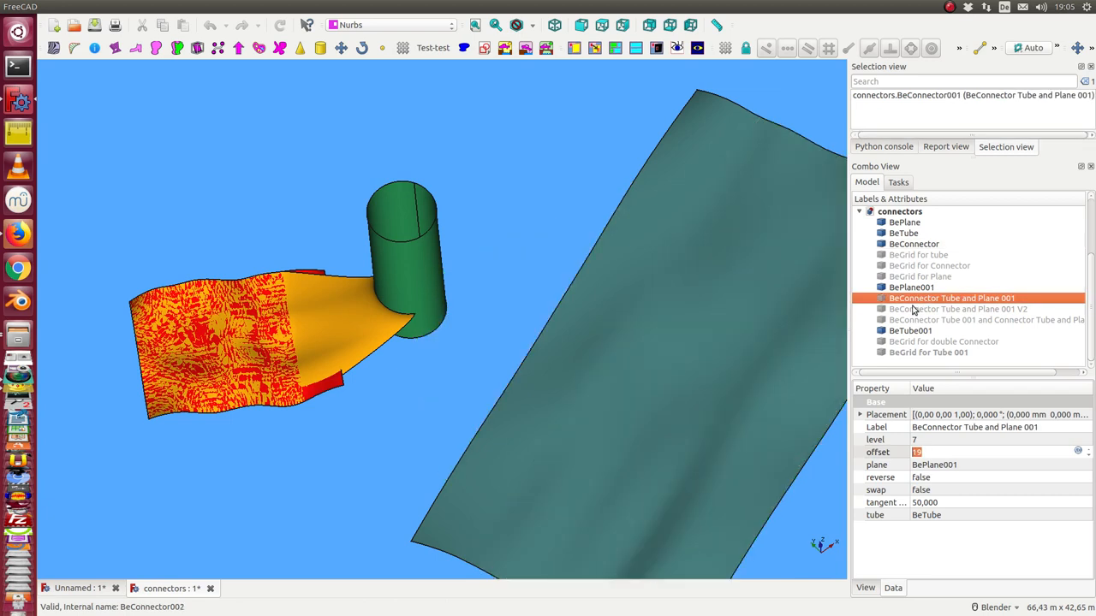
click(904, 222)
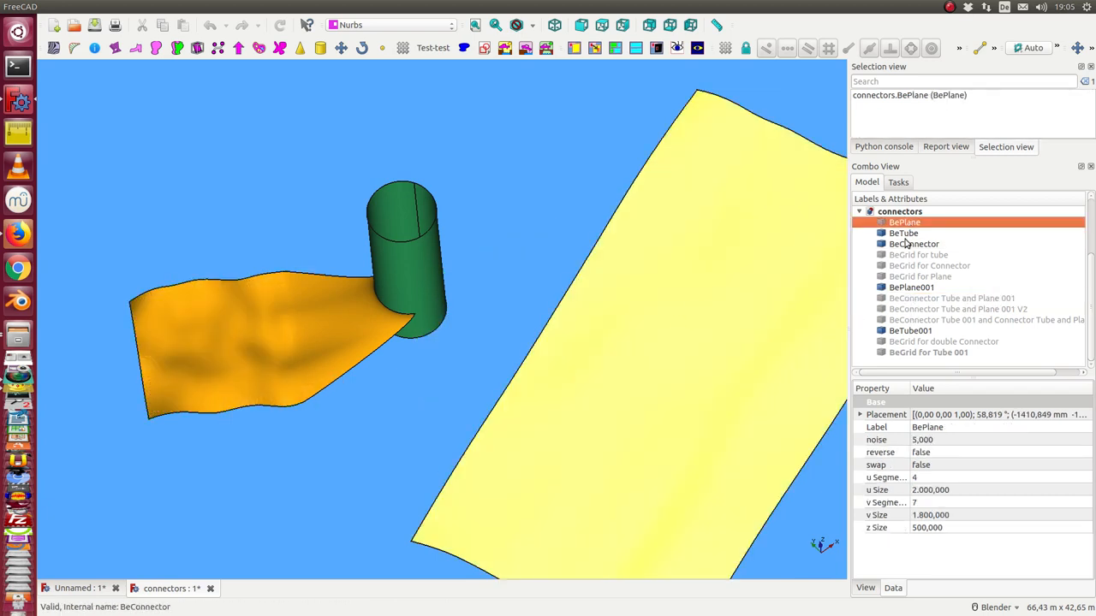
click(914, 243)
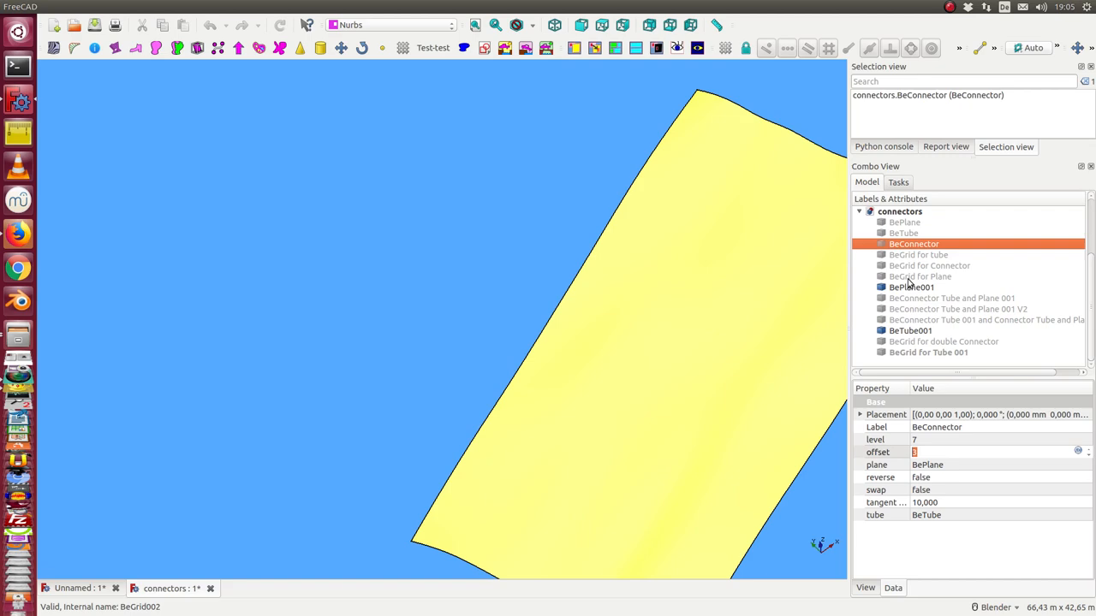
click(904, 233)
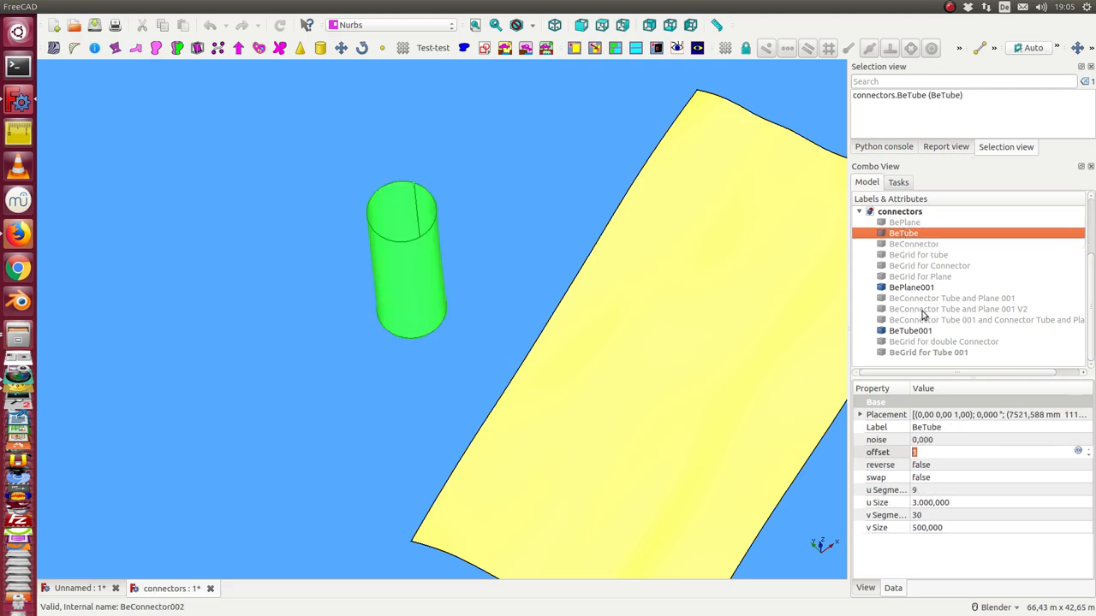
click(958, 308)
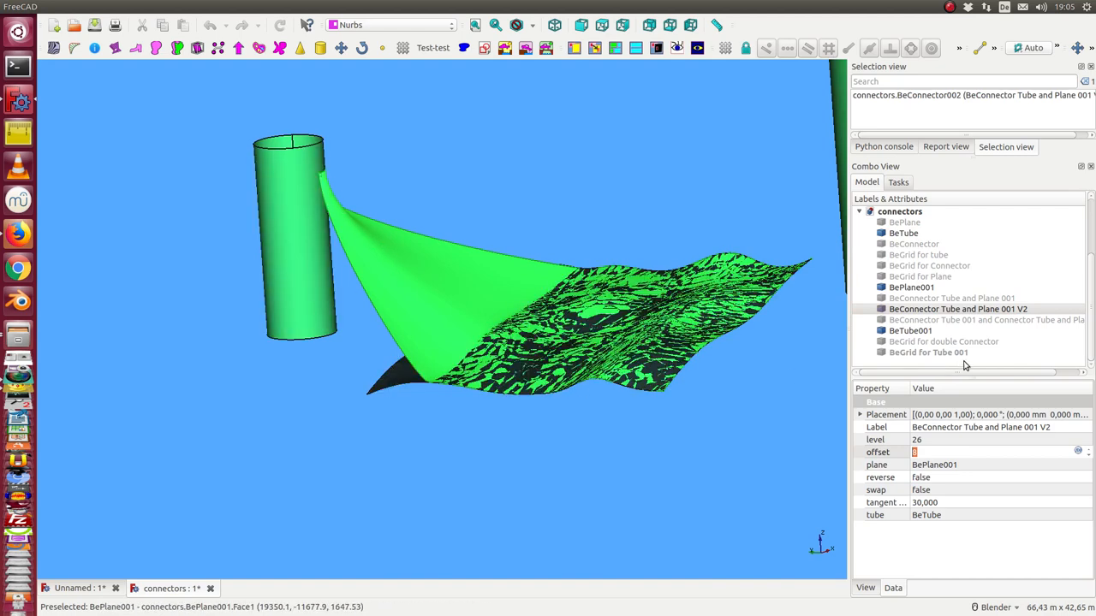
mouse_move(935, 329)
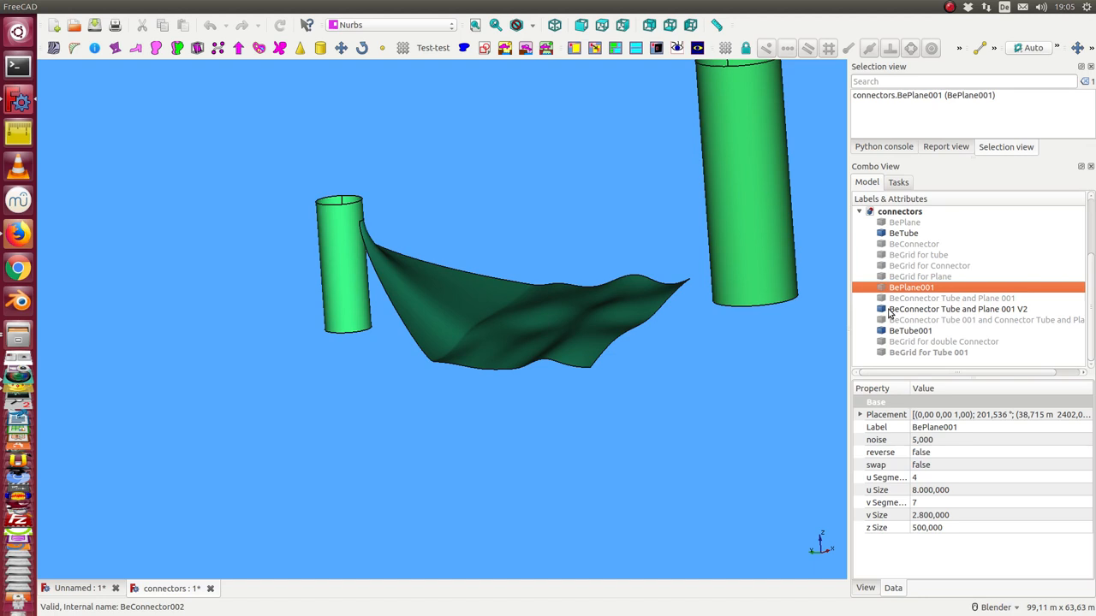
mouse_move(741, 231)
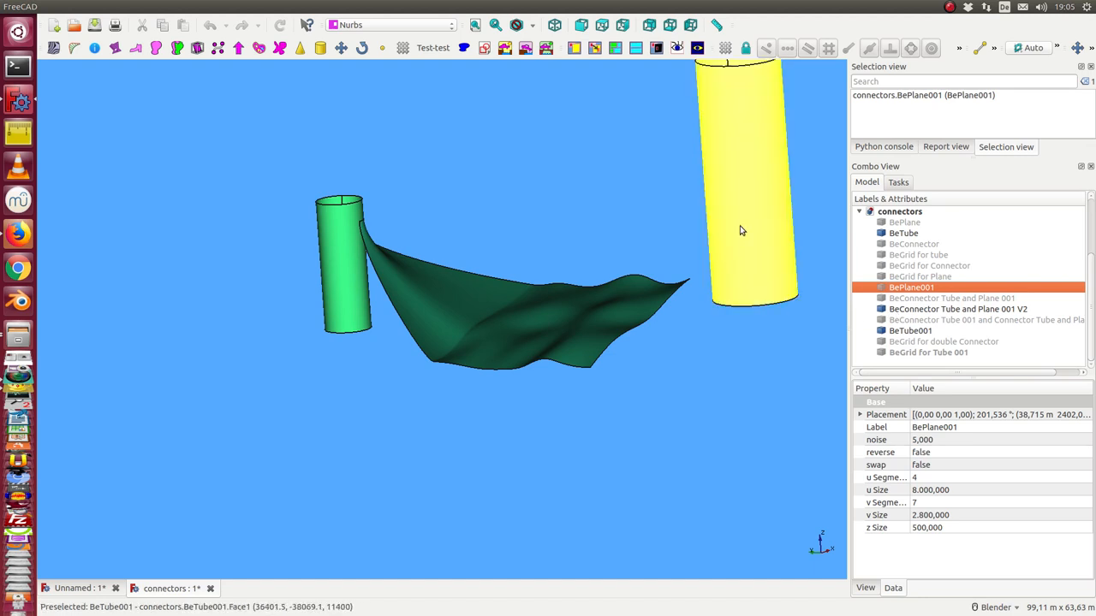
- Show the chained big-tube connector, the V2 connector and the second noisy plane BePlane001
click(959, 321)
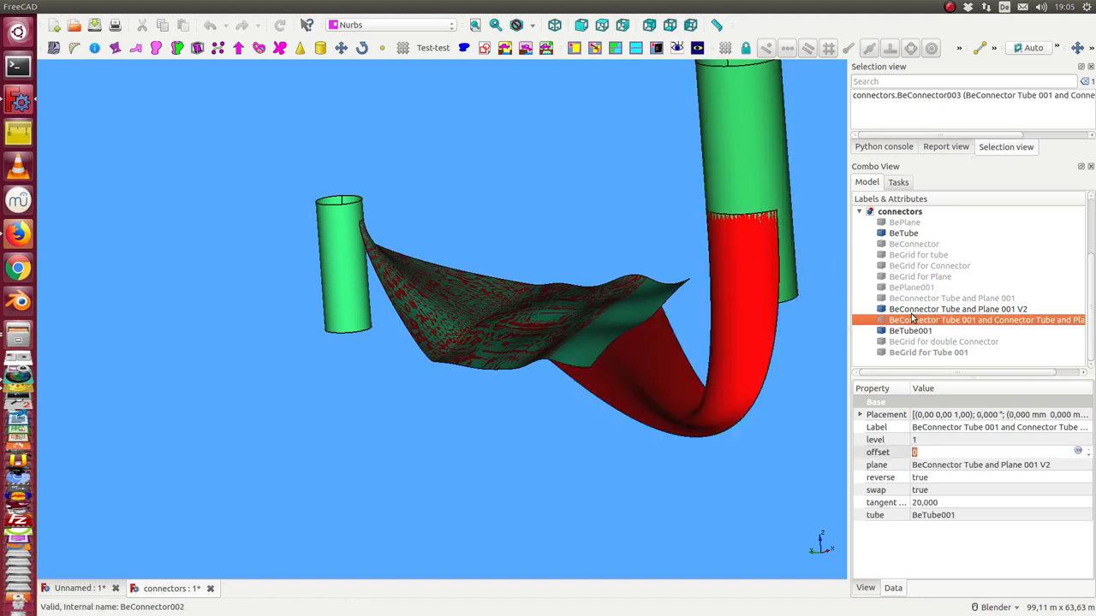
click(957, 308)
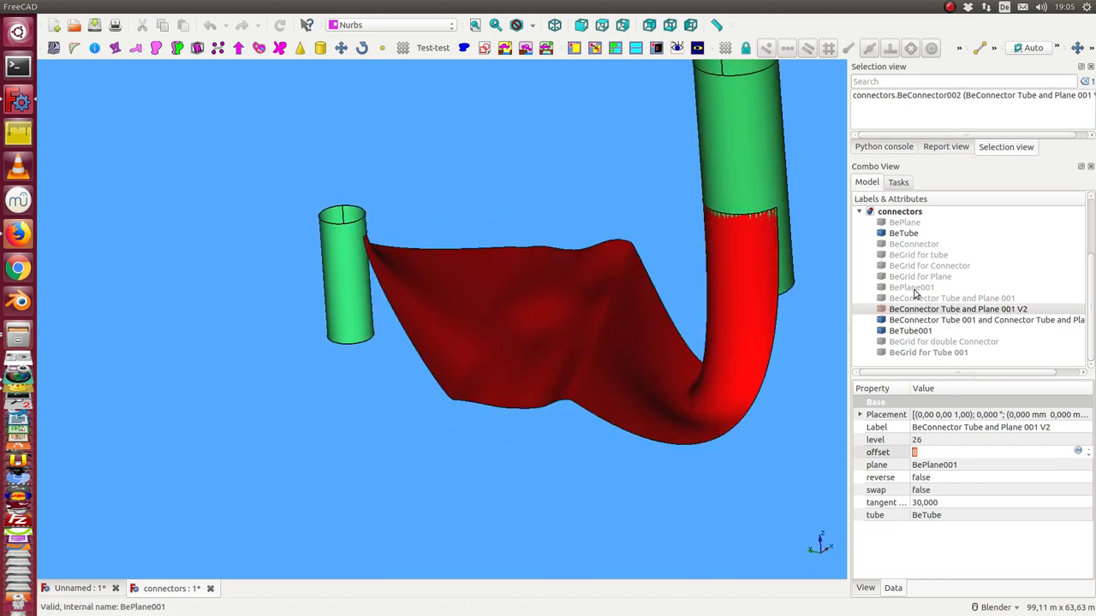
click(911, 288)
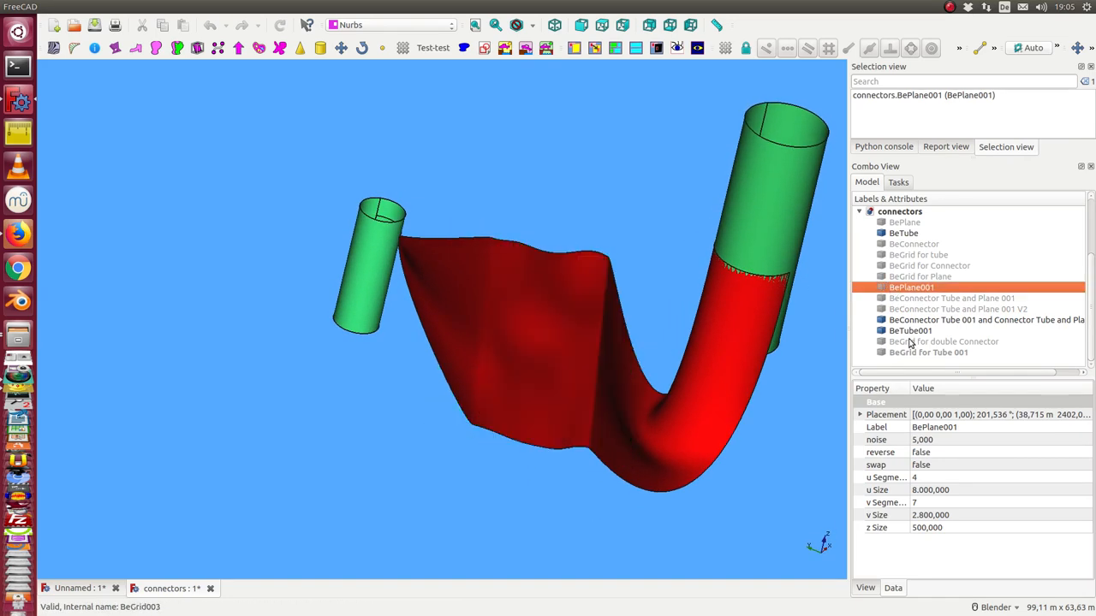
- Show the pole grids of the double connector and larger tube, then hide the chained connector surface
click(944, 340)
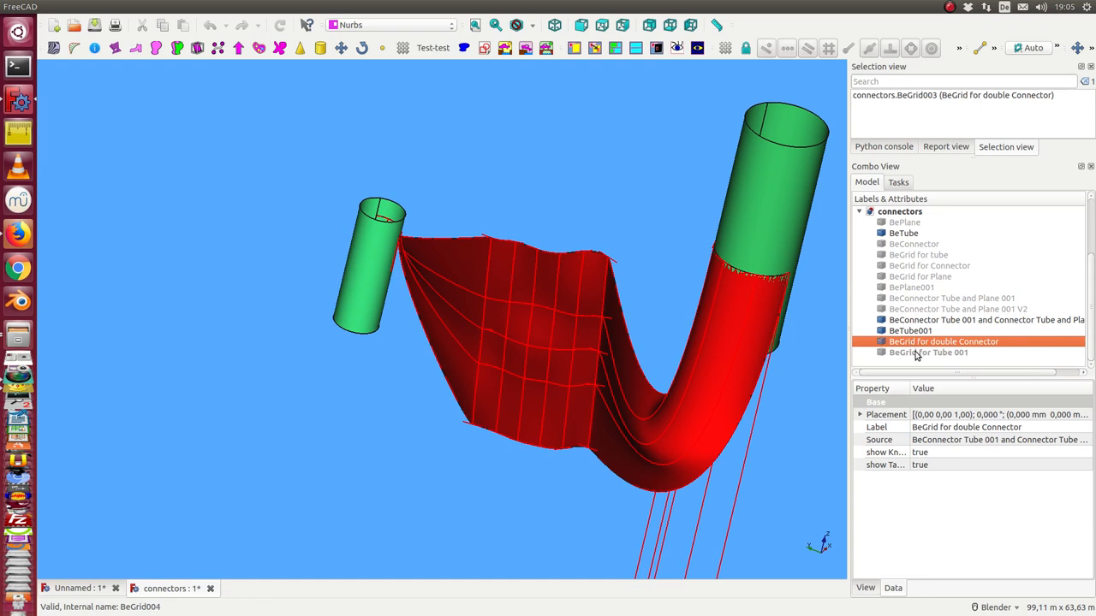
click(928, 353)
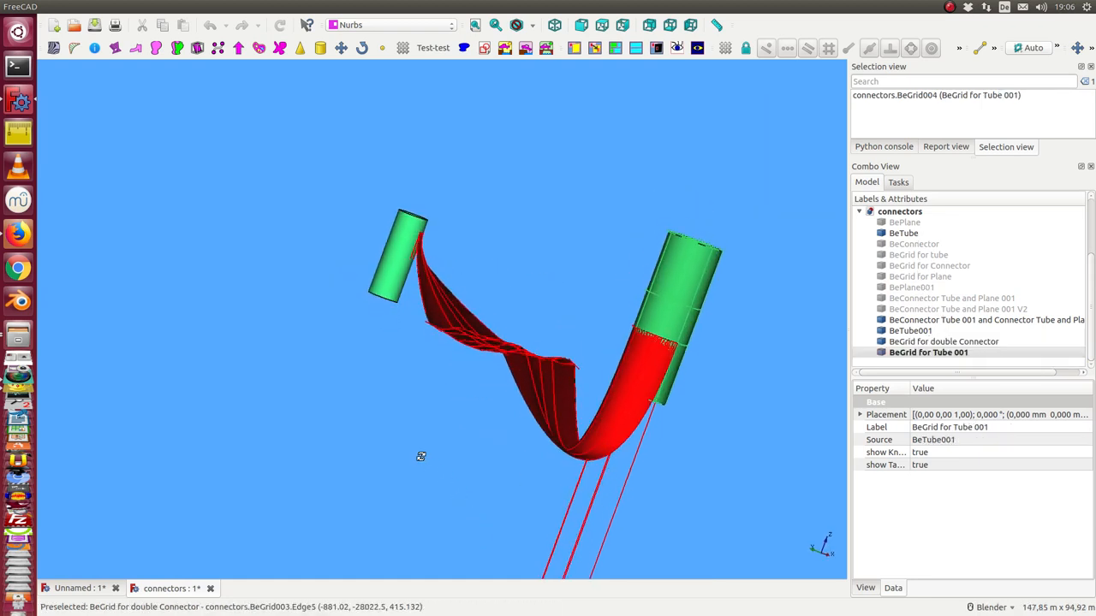
click(942, 341)
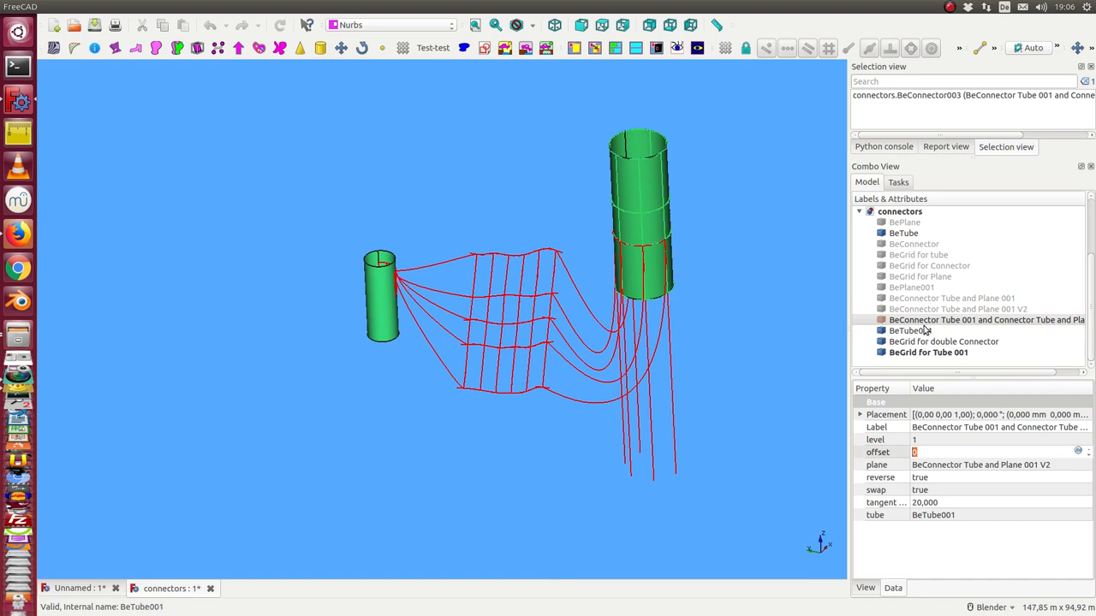
mouse_move(380, 298)
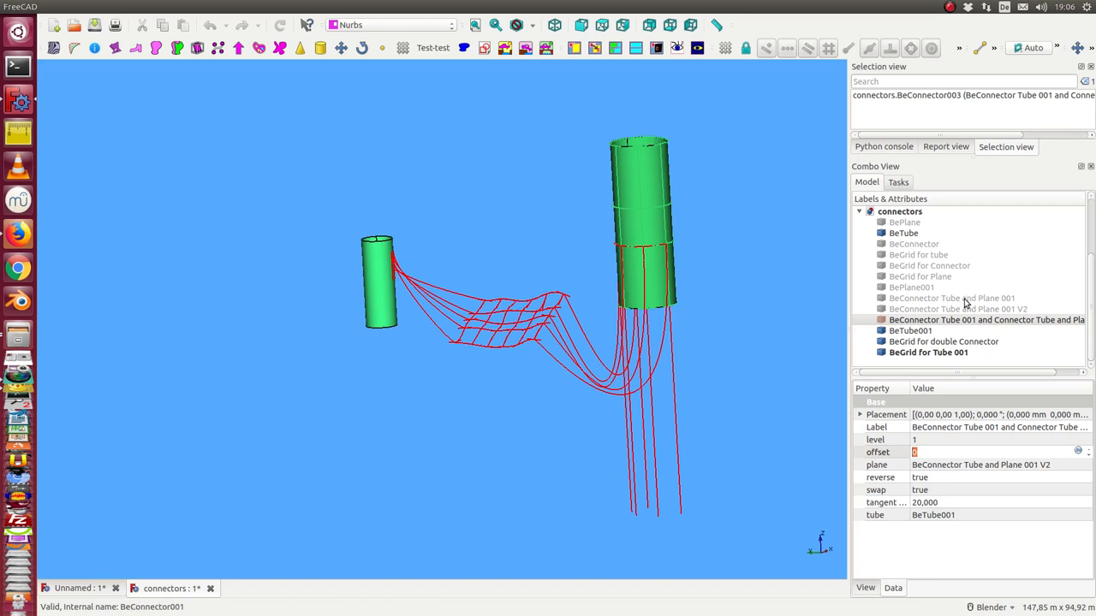
- Show the pole grids for the first plane, the small tube and the first connector
click(920, 277)
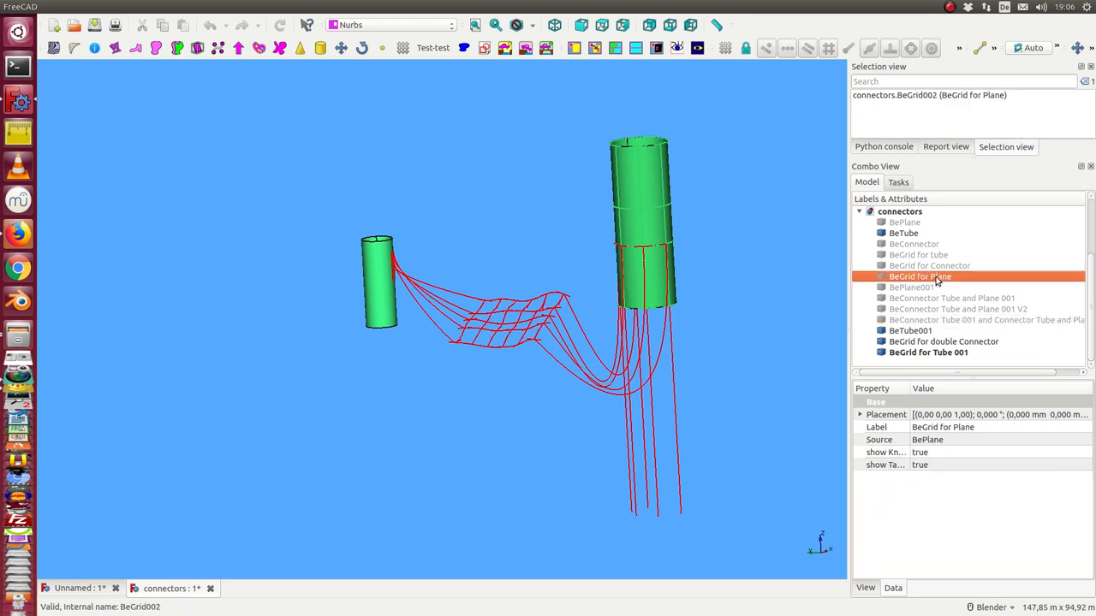
click(917, 253)
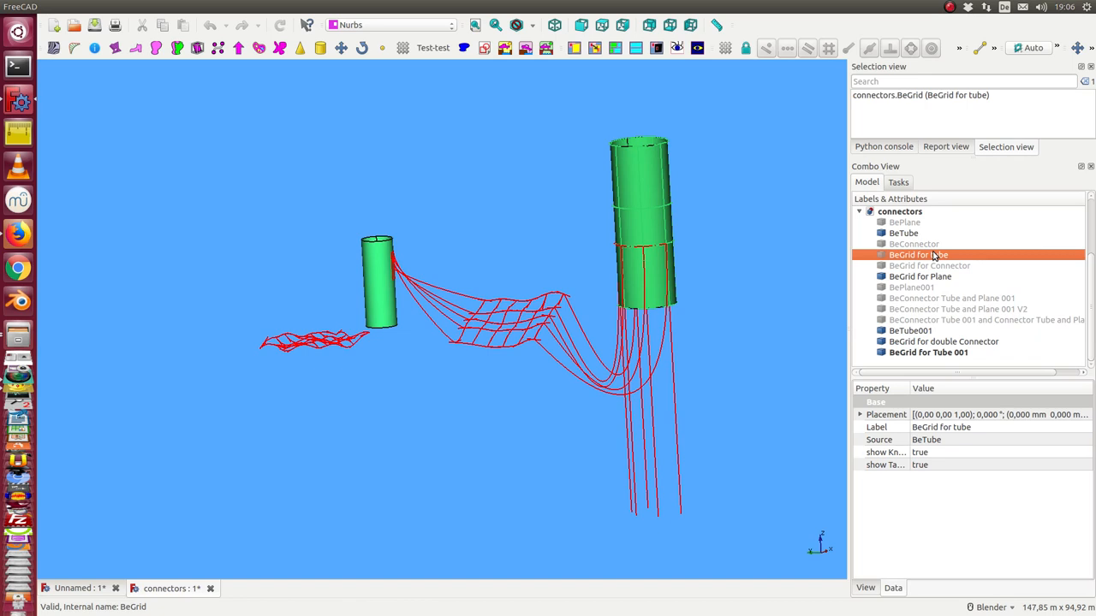
click(930, 265)
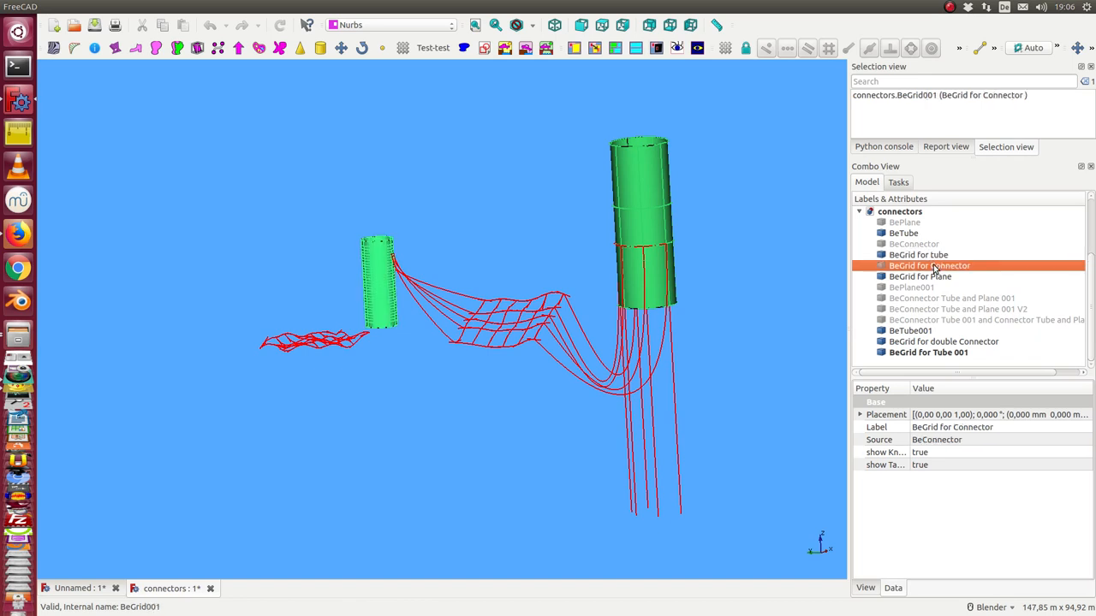